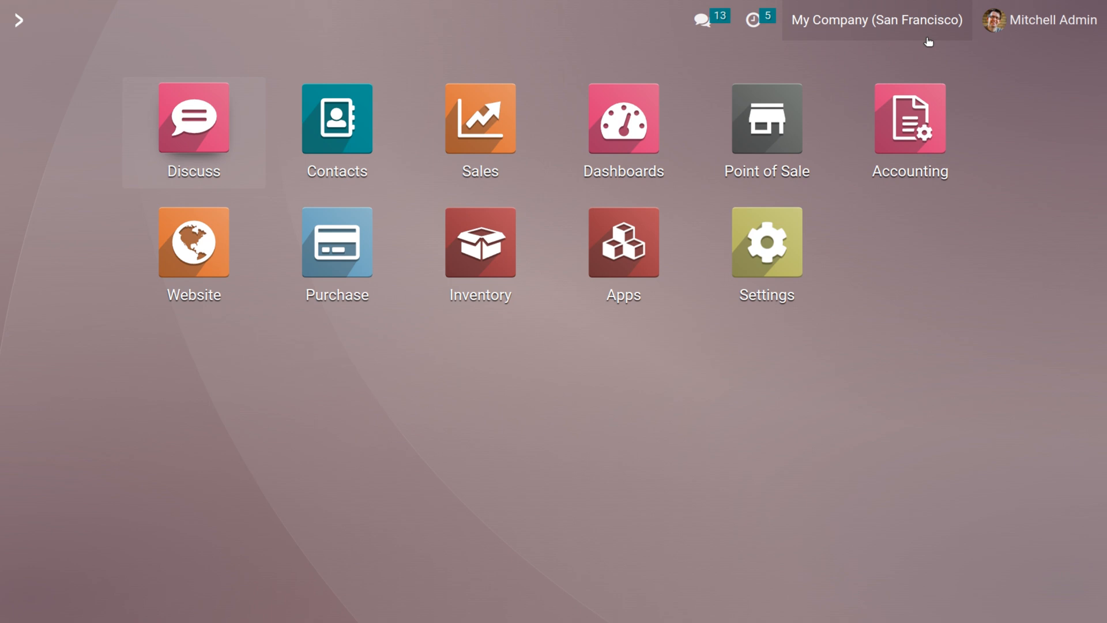
Step: Launch the Website app to show the site's homepage
{"action": "left_click", "coordinate": [193, 241]}
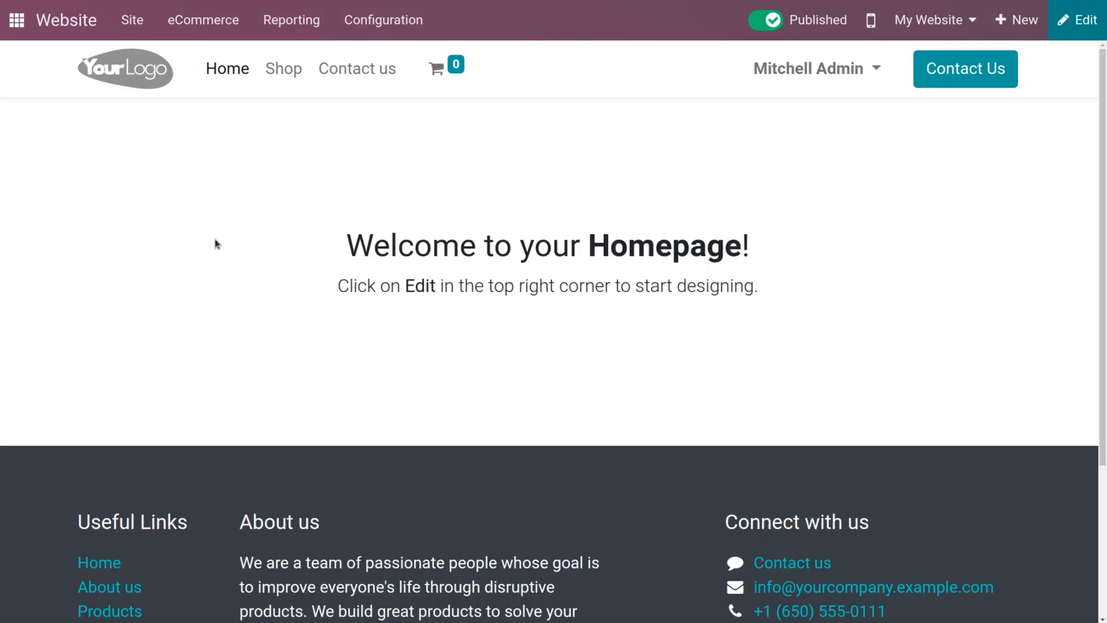
{"action": "mouse_move", "coordinate": [284, 68]}
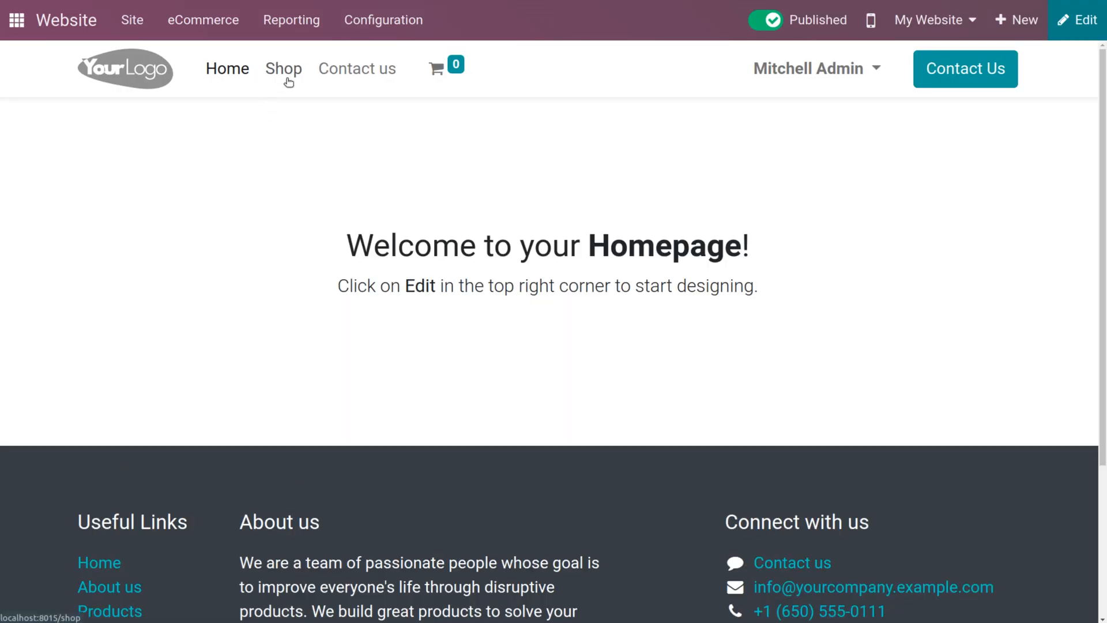
Step: Edit the Shop page and set the product listing Layout to Grid in Customize
{"action": "left_click", "coordinate": [283, 68]}
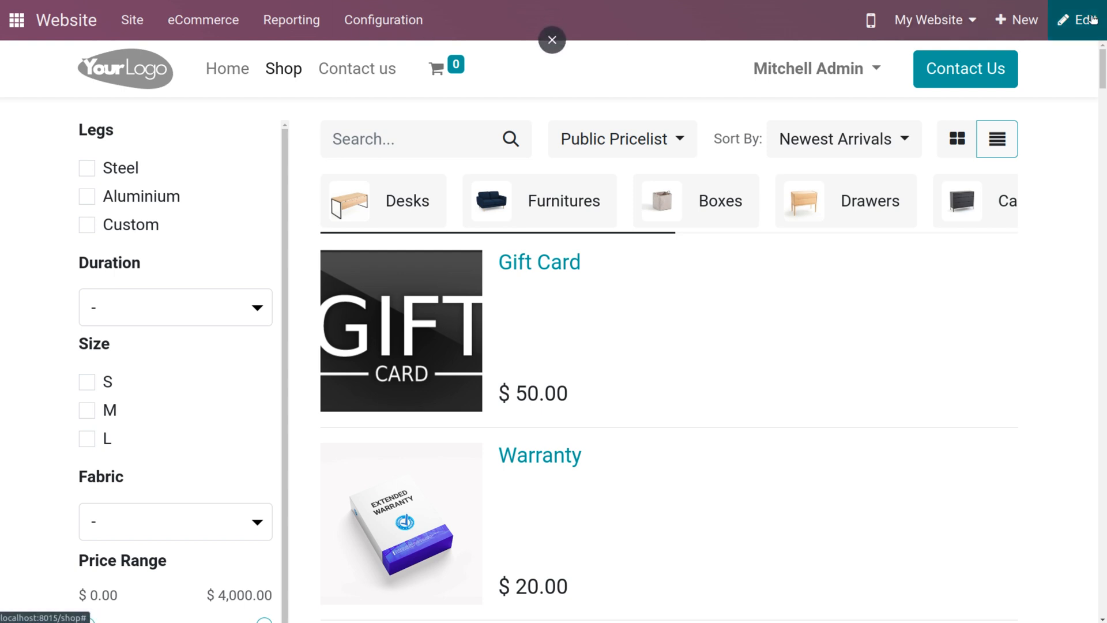
{"action": "left_click", "coordinate": [1077, 20]}
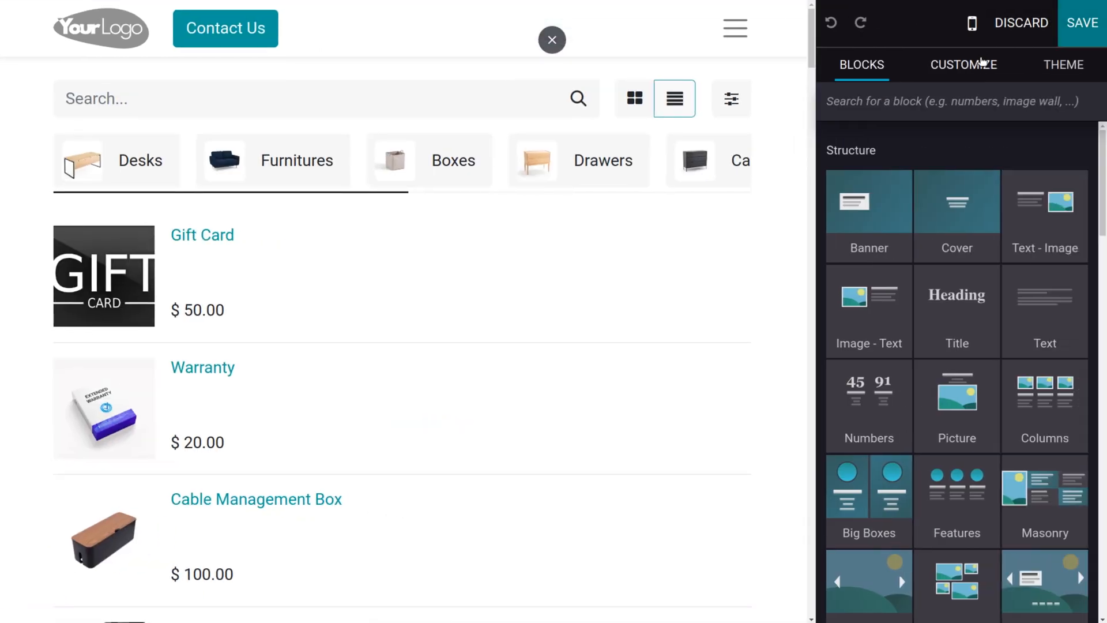
{"action": "left_click", "coordinate": [962, 65]}
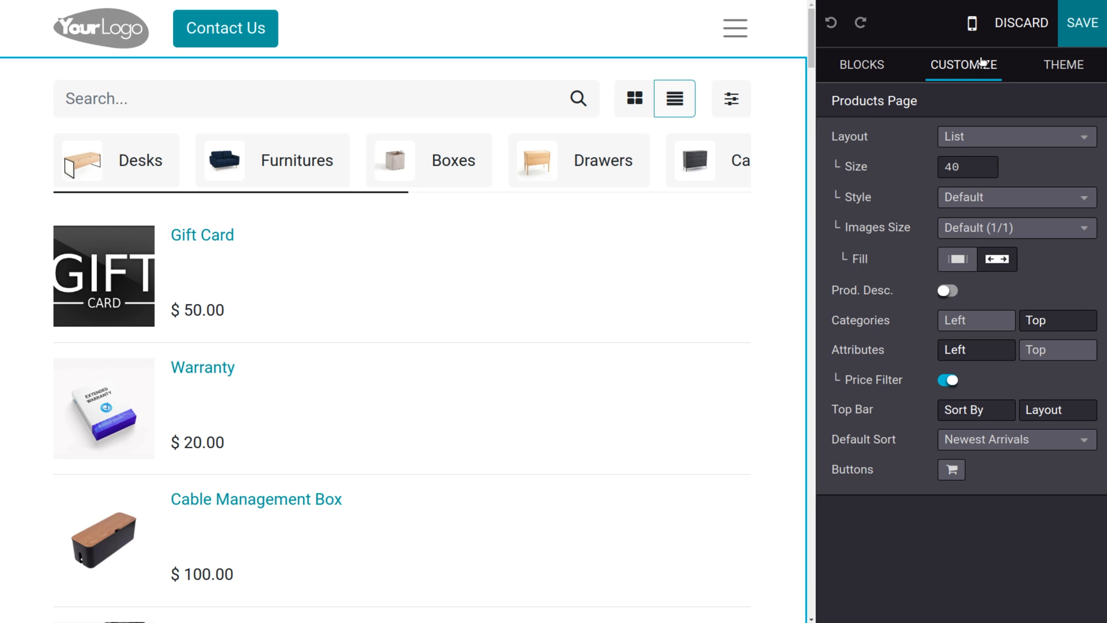
{"action": "mouse_move", "coordinate": [999, 137]}
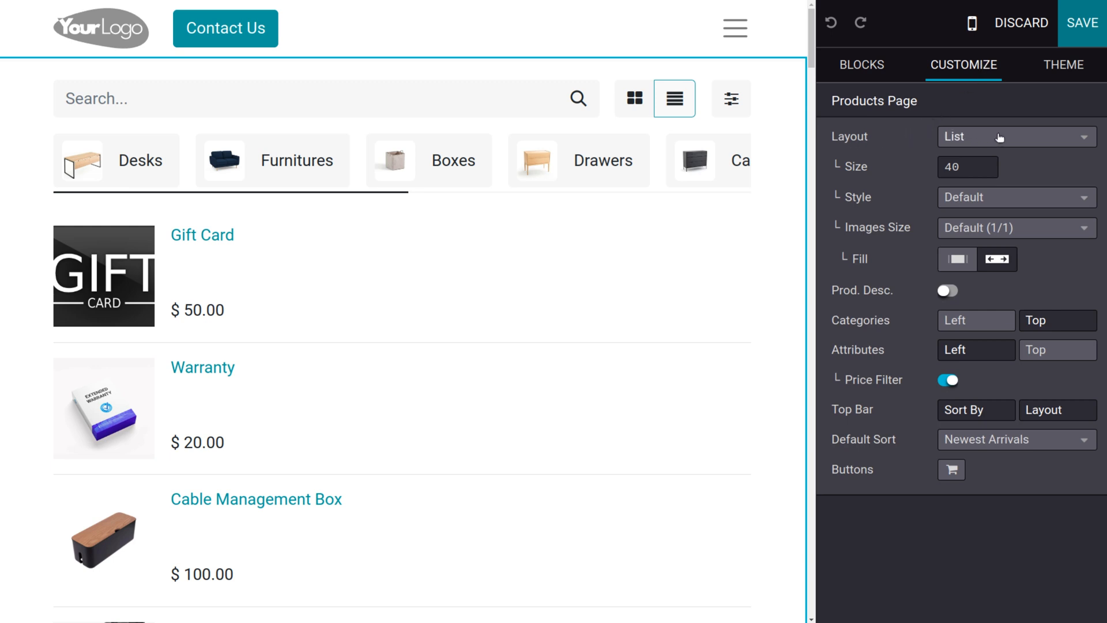
{"action": "left_click", "coordinate": [1015, 136]}
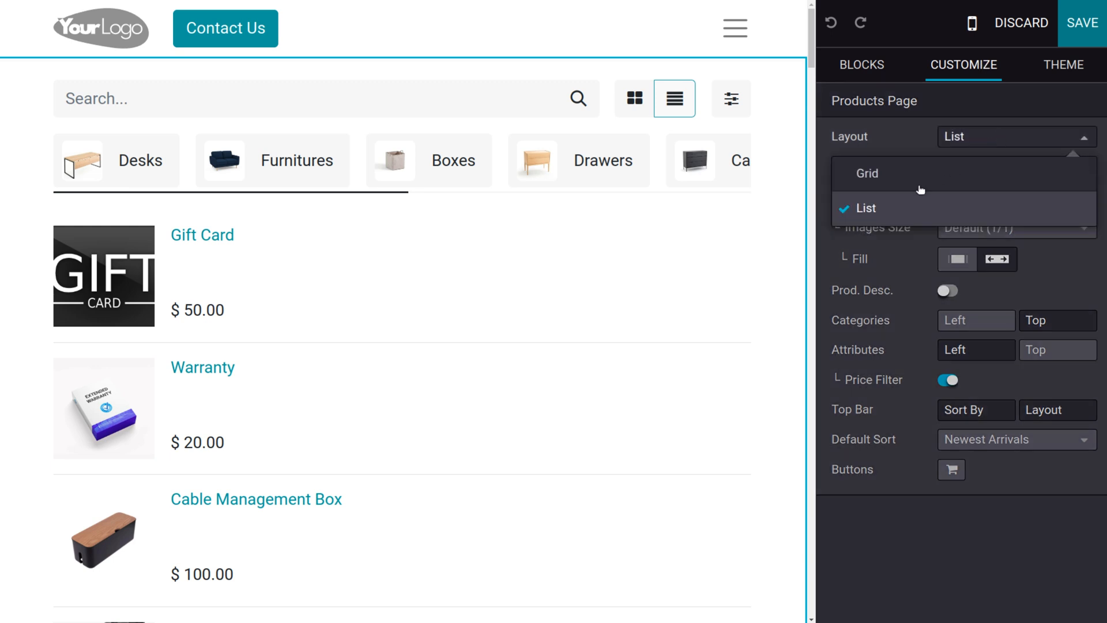
{"action": "left_click", "coordinate": [868, 173]}
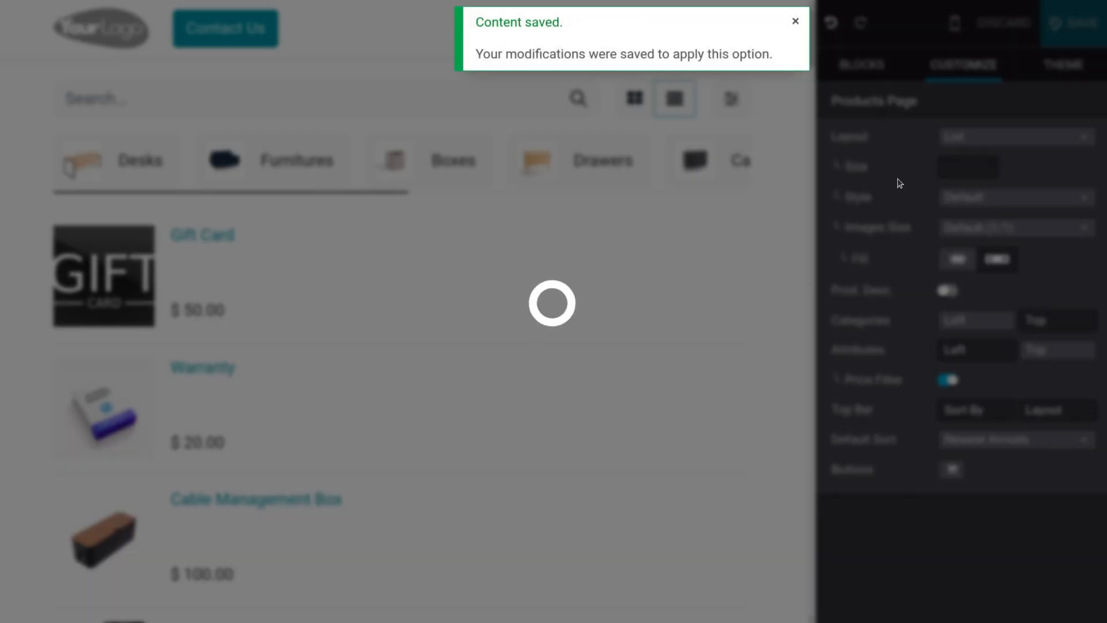
Step: Change the shop's products-per-page Size from 40 to 30
{"action": "left_click", "coordinate": [632, 98]}
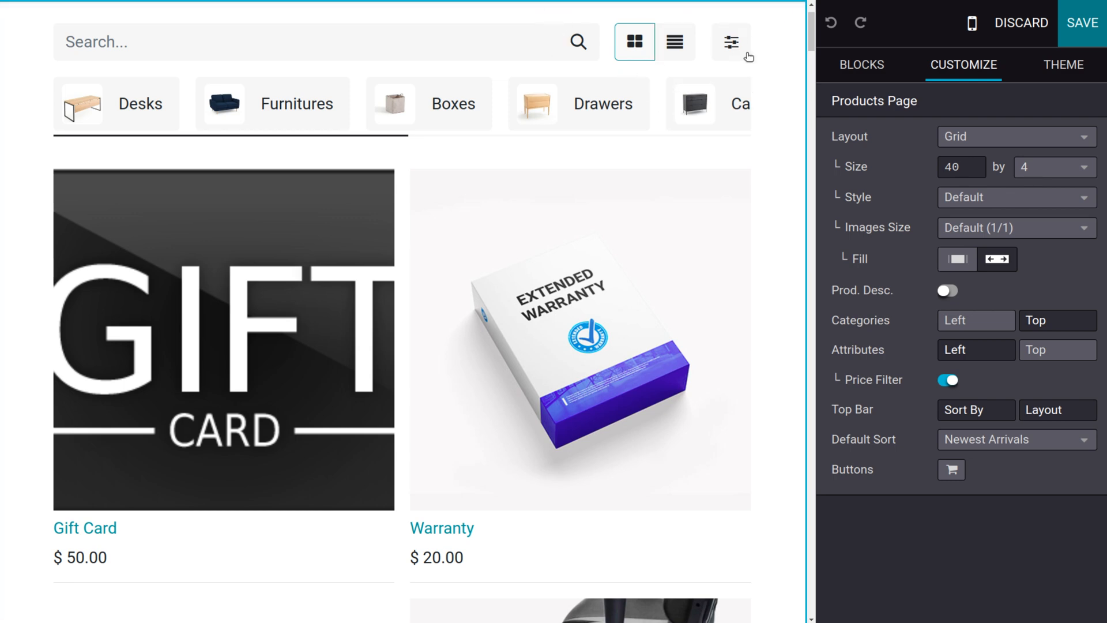
{"action": "mouse_move", "coordinate": [952, 188]}
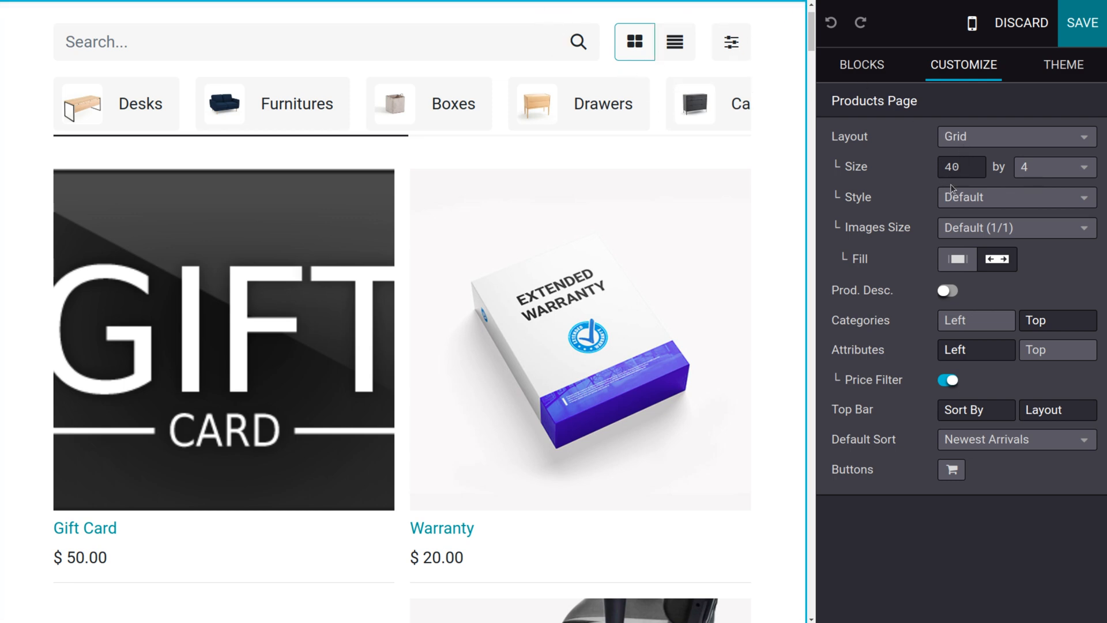
{"action": "mouse_move", "coordinate": [958, 186]}
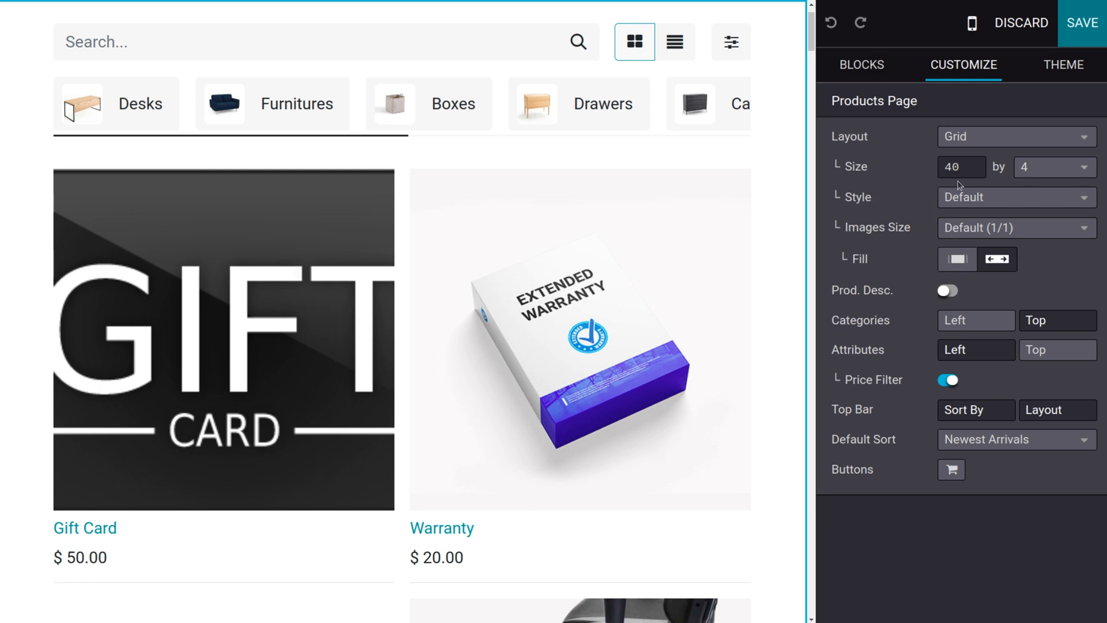
{"action": "left_click", "coordinate": [961, 166]}
{"action": "type", "text": "30"}
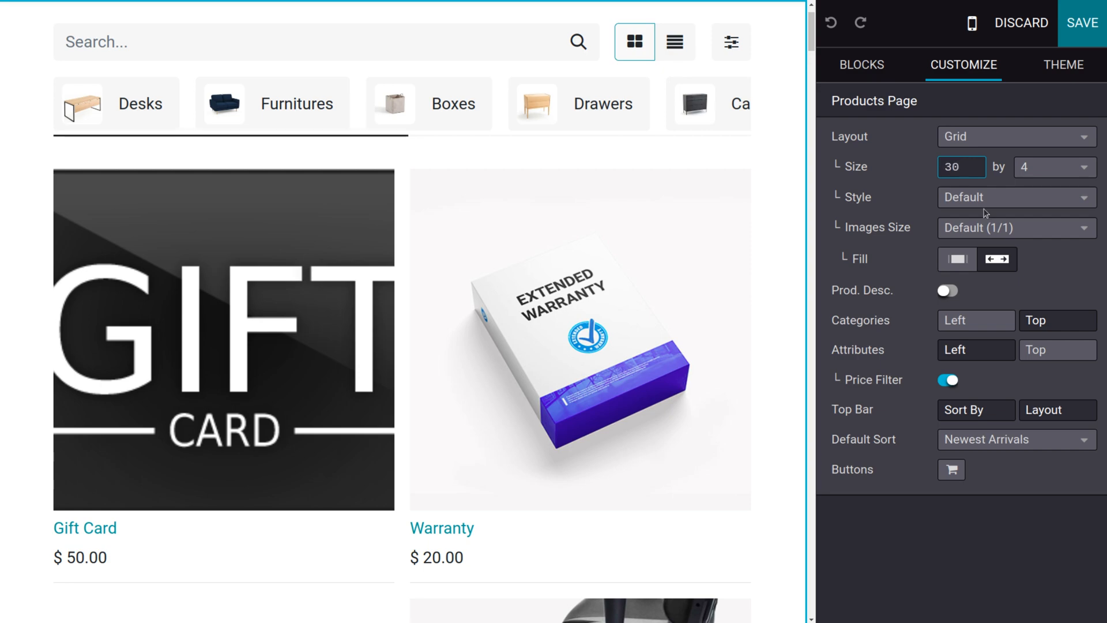
{"action": "left_click", "coordinate": [1082, 21]}
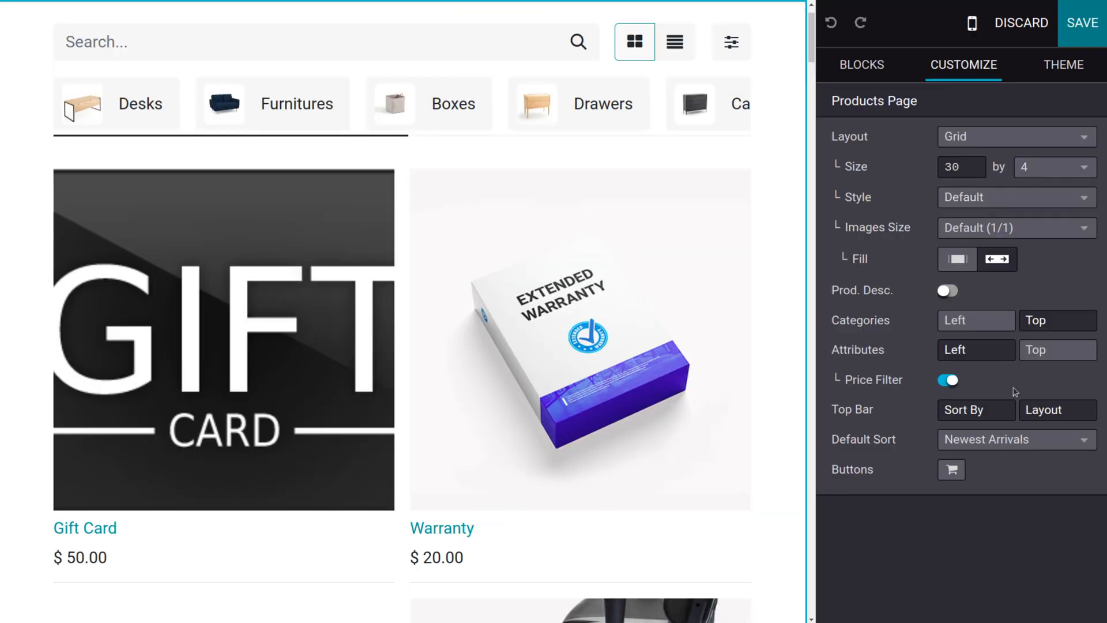
{"action": "mouse_move", "coordinate": [1017, 439]}
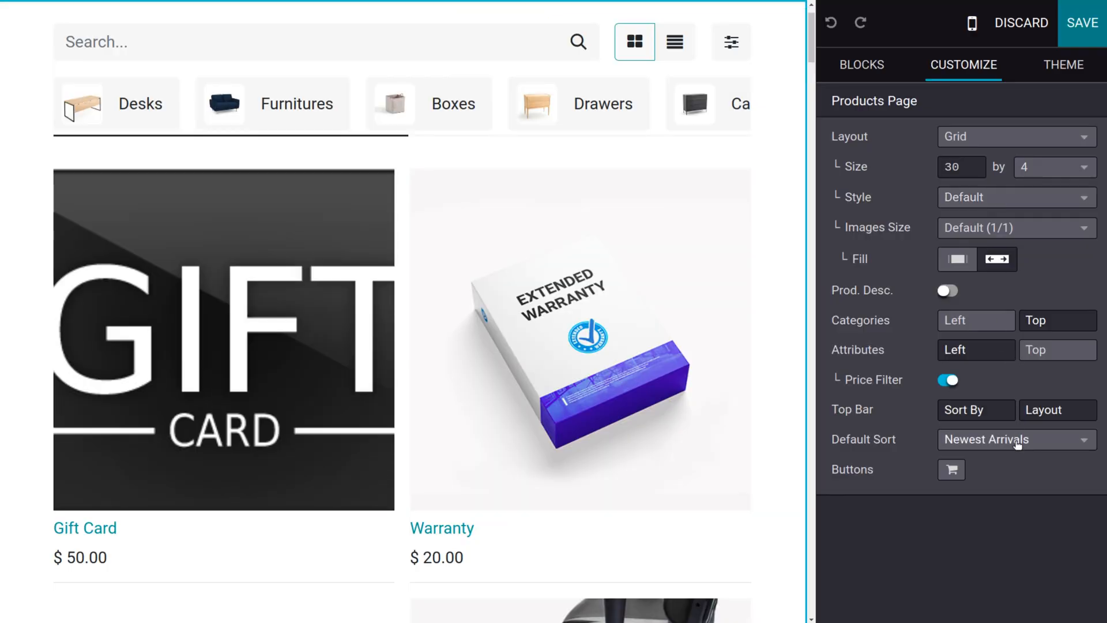
Step: Set Default Sort to Price - Low to High and save the shop page
{"action": "left_click", "coordinate": [1011, 439]}
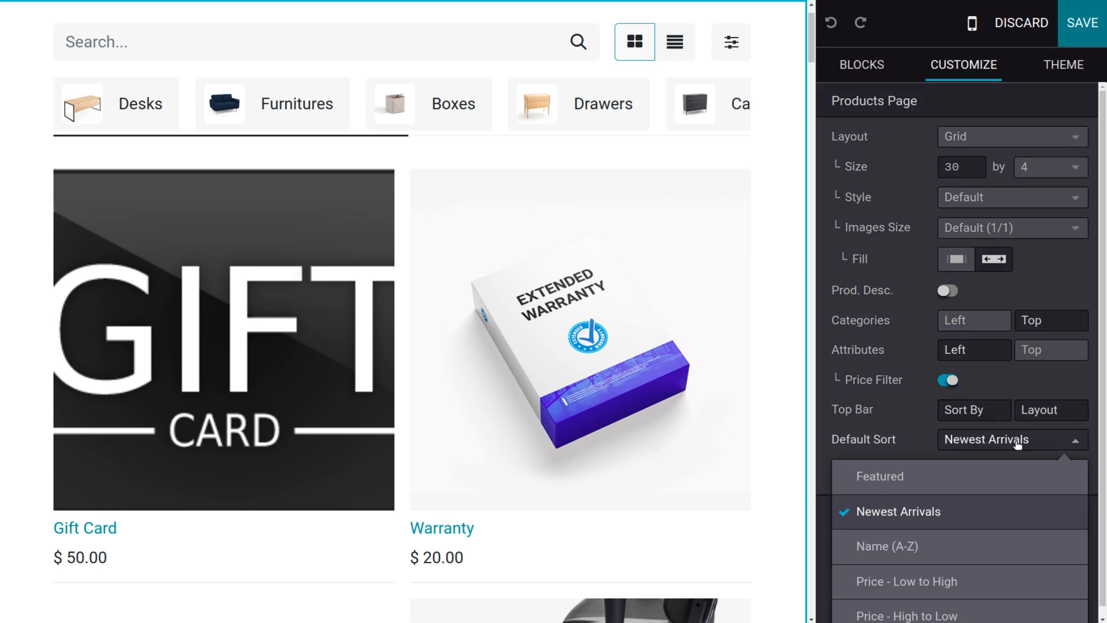
{"action": "mouse_move", "coordinate": [947, 551]}
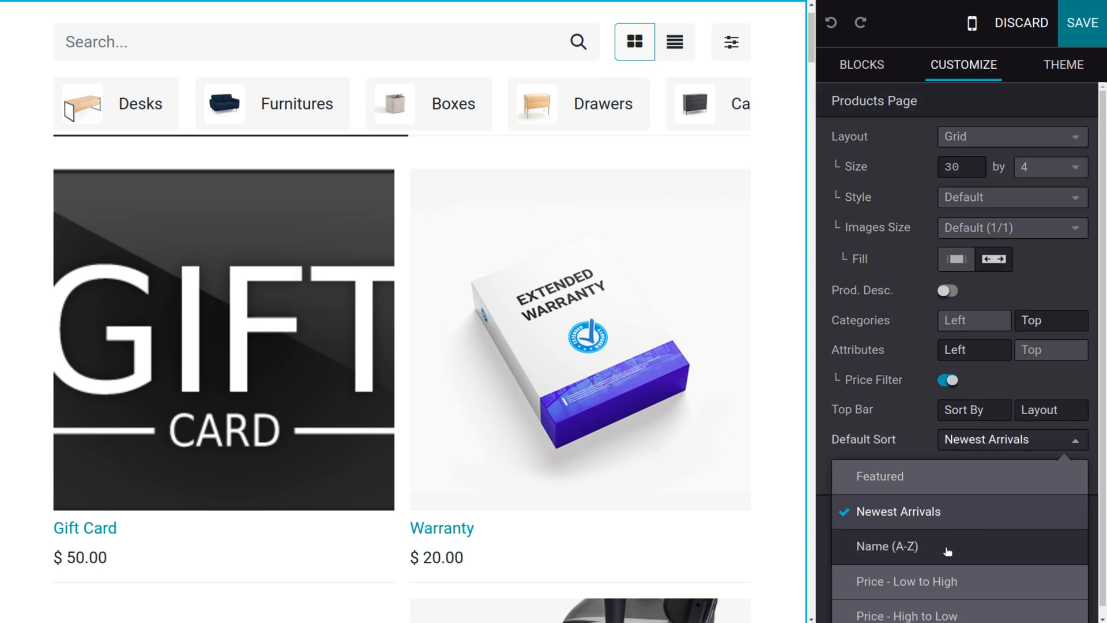
{"action": "mouse_move", "coordinate": [929, 576]}
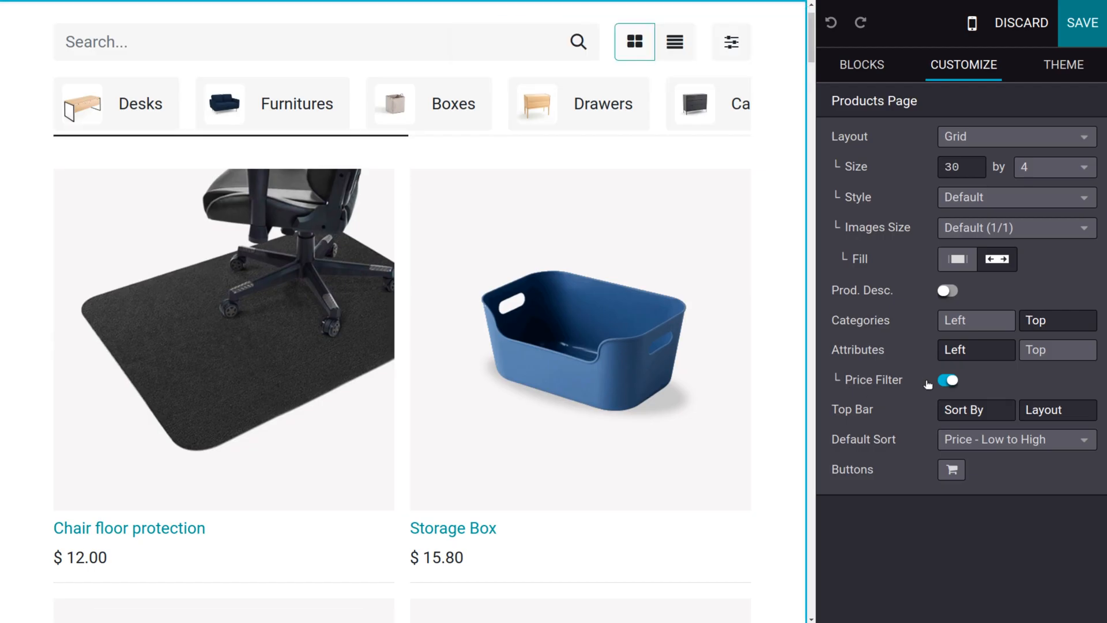
{"action": "mouse_move", "coordinate": [953, 458]}
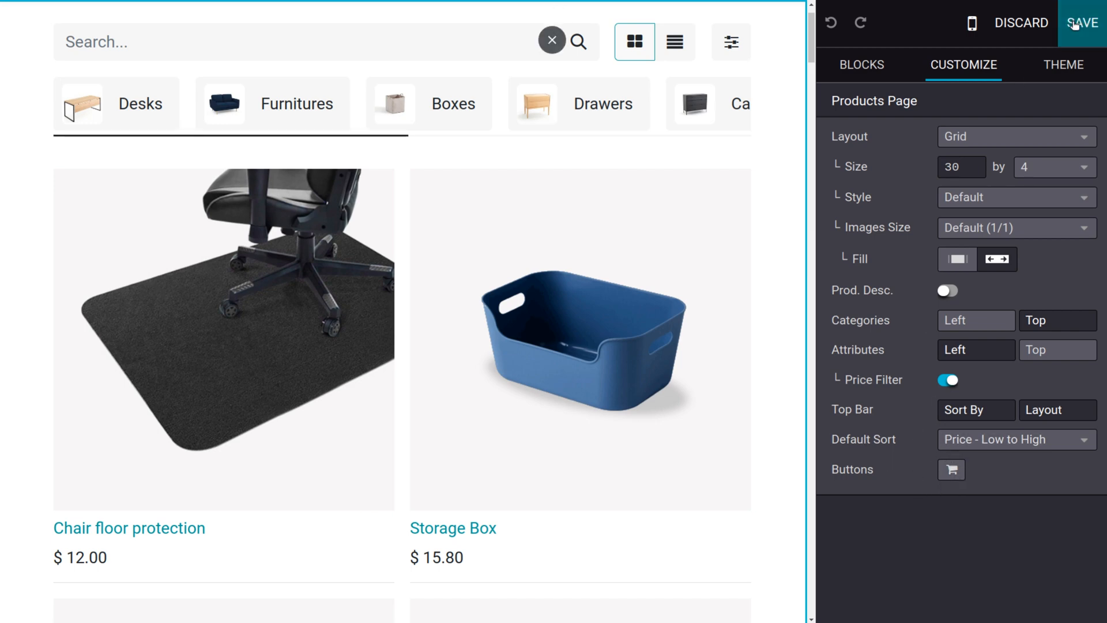
{"action": "left_click", "coordinate": [1082, 23]}
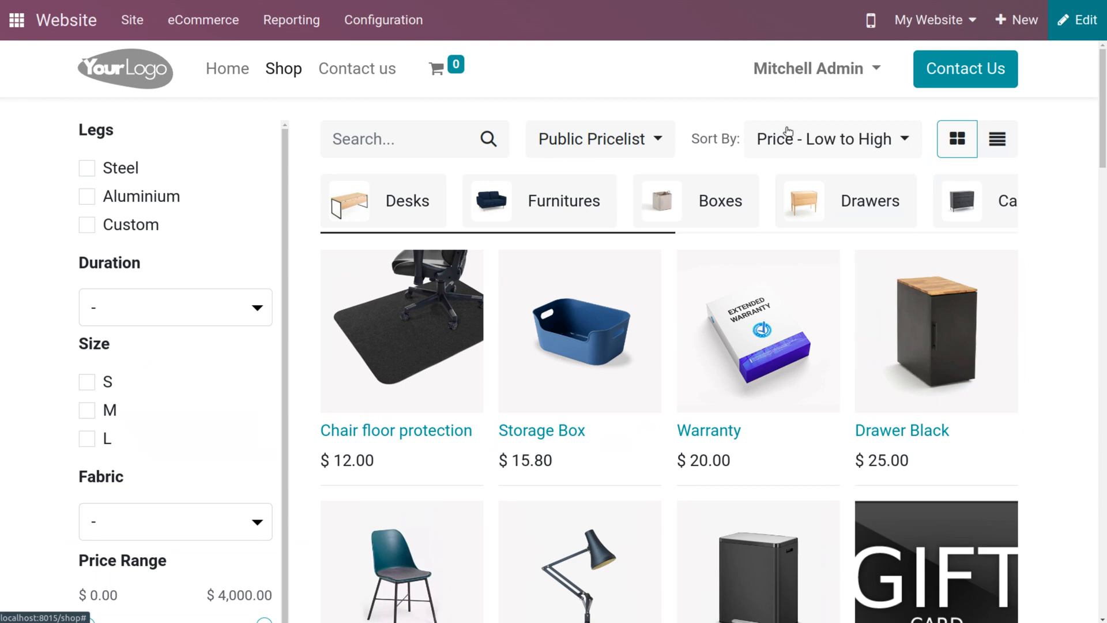
{"action": "mouse_move", "coordinate": [420, 300]}
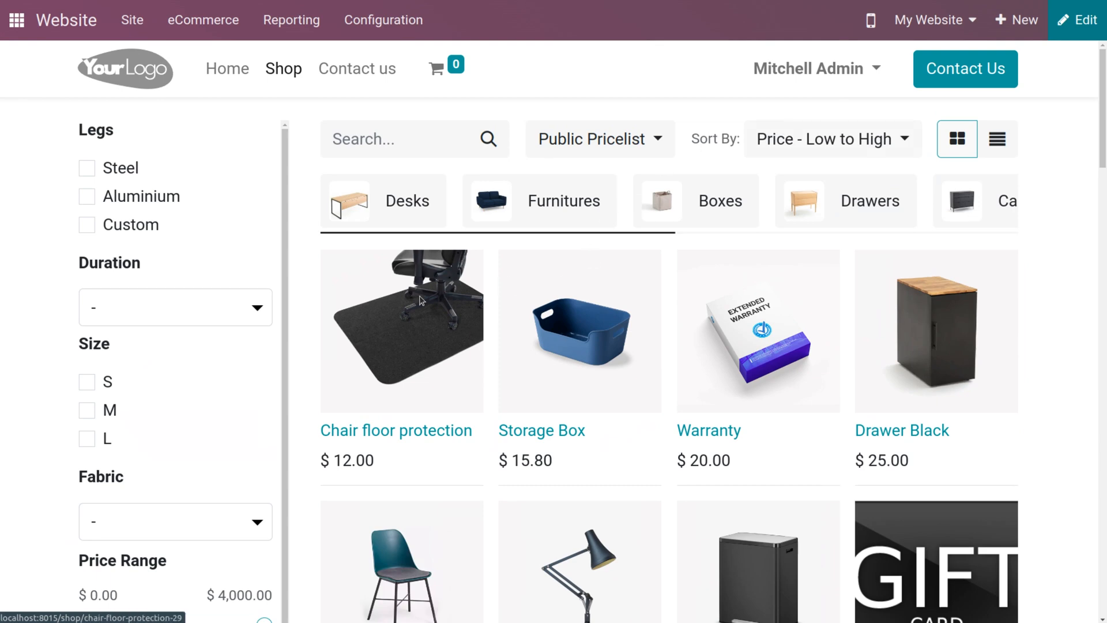
Step: Add one Chair floor protection to the cart from its product page
{"action": "left_click", "coordinate": [401, 331]}
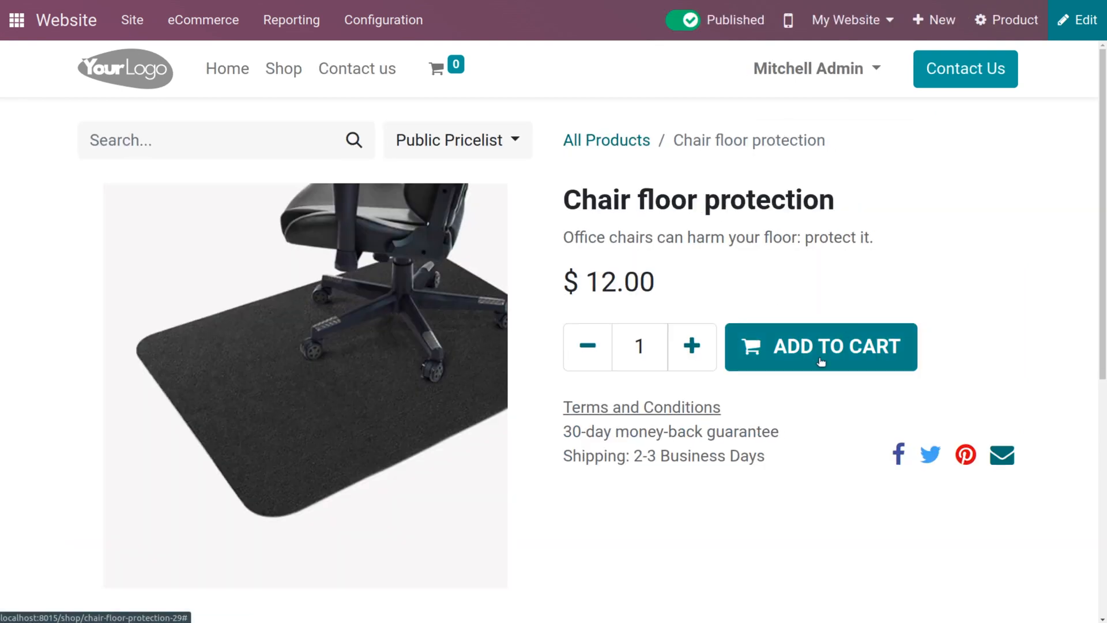
{"action": "left_click", "coordinate": [820, 347]}
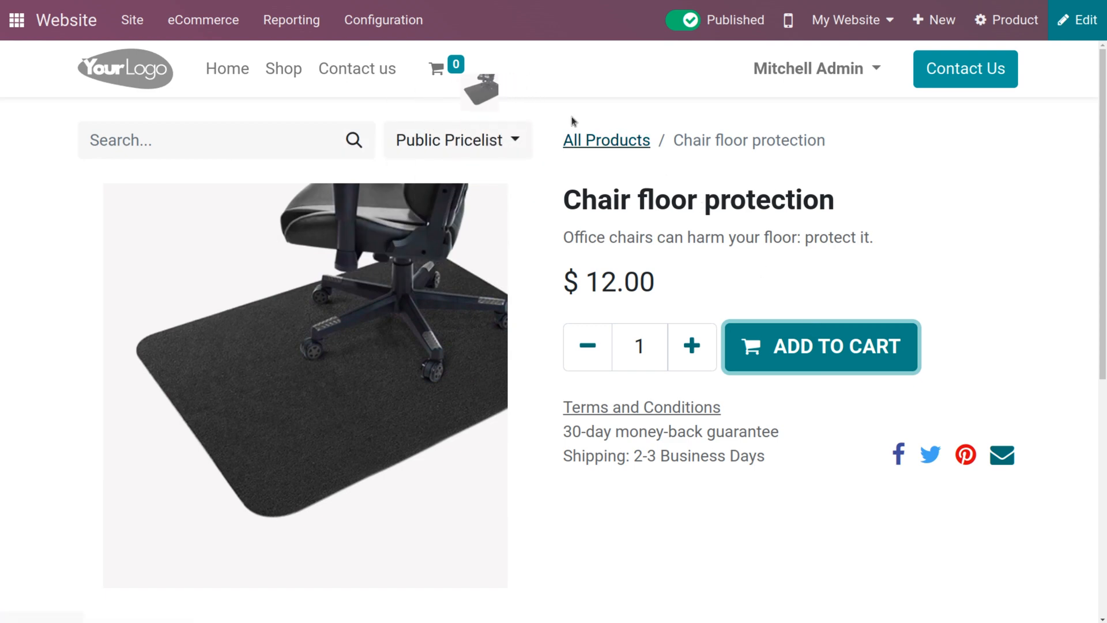
{"action": "left_click", "coordinate": [820, 346]}
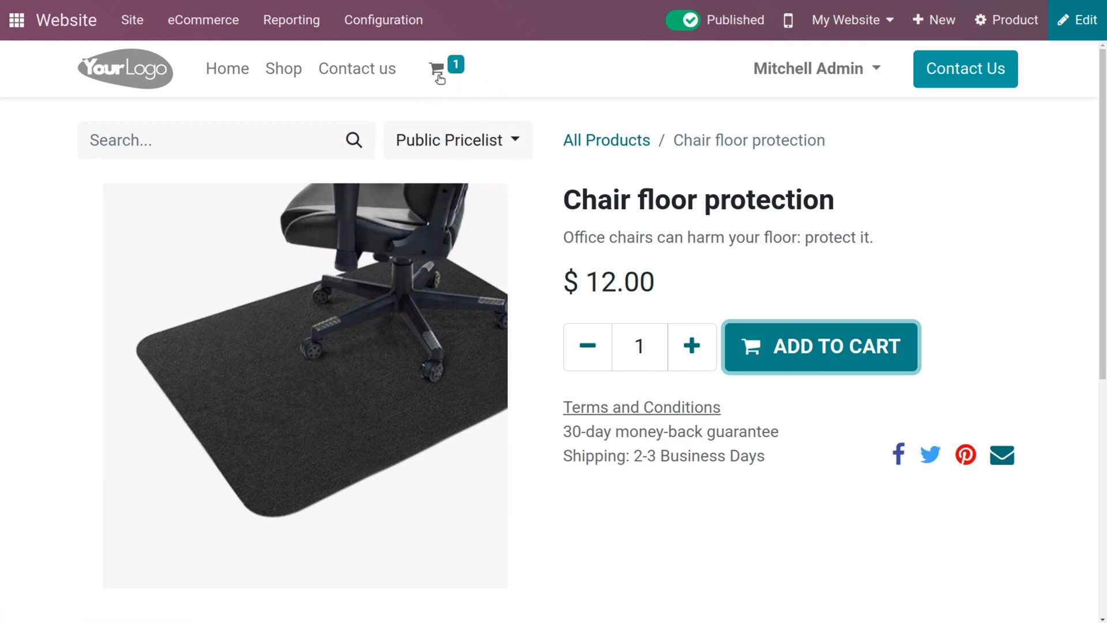
{"action": "mouse_move", "coordinate": [486, 102]}
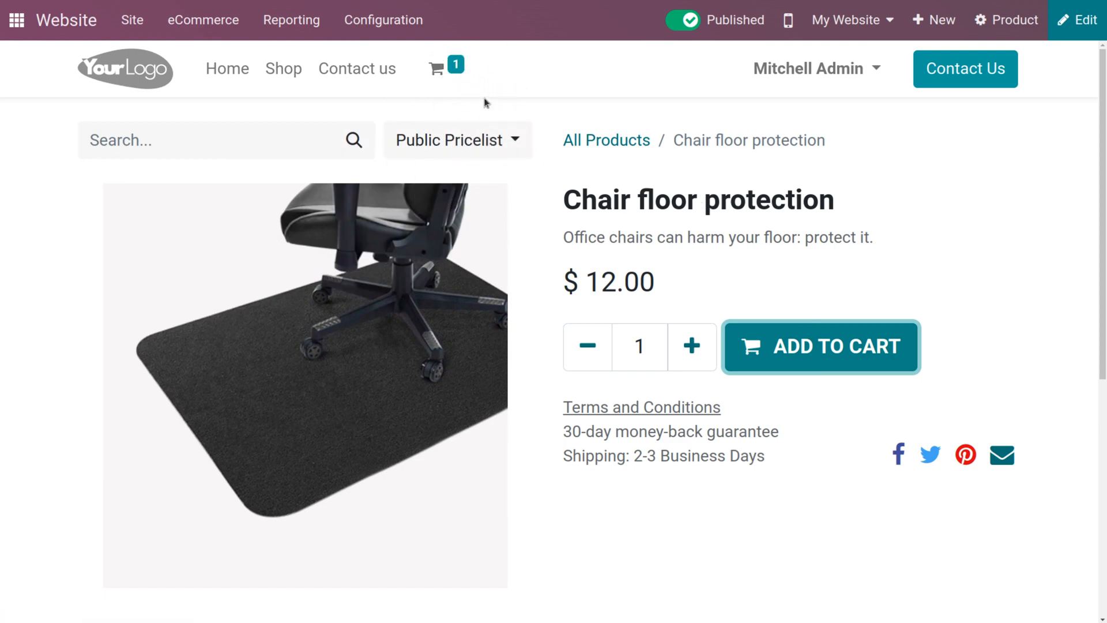
Step: Review the cart showing one Chair floor protection at $12.00
{"action": "left_click", "coordinate": [820, 347]}
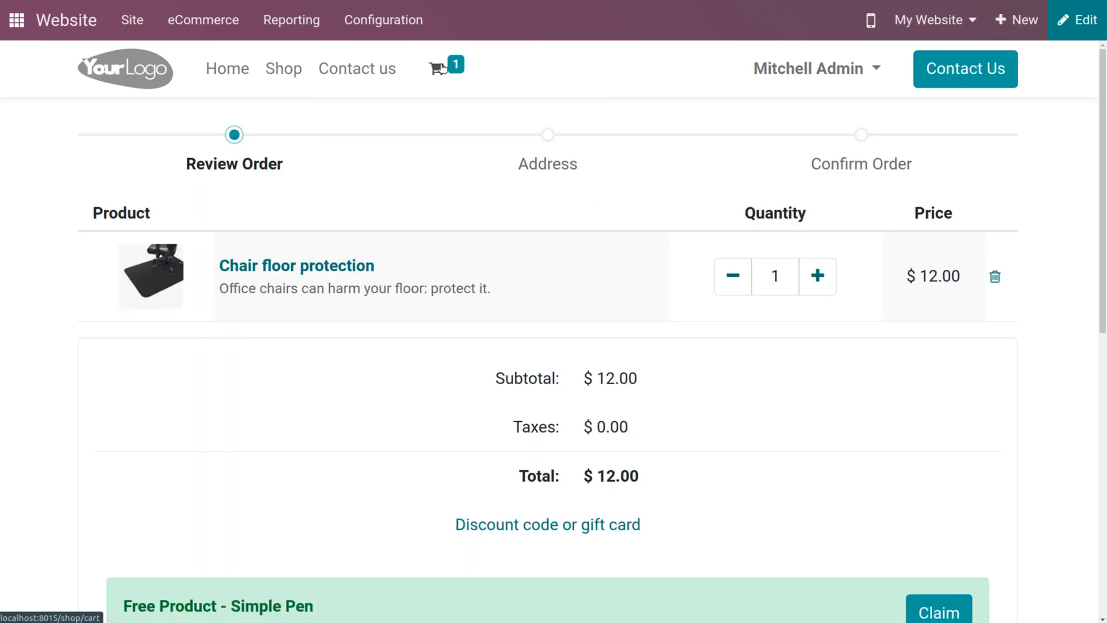
{"action": "mouse_move", "coordinate": [247, 195]}
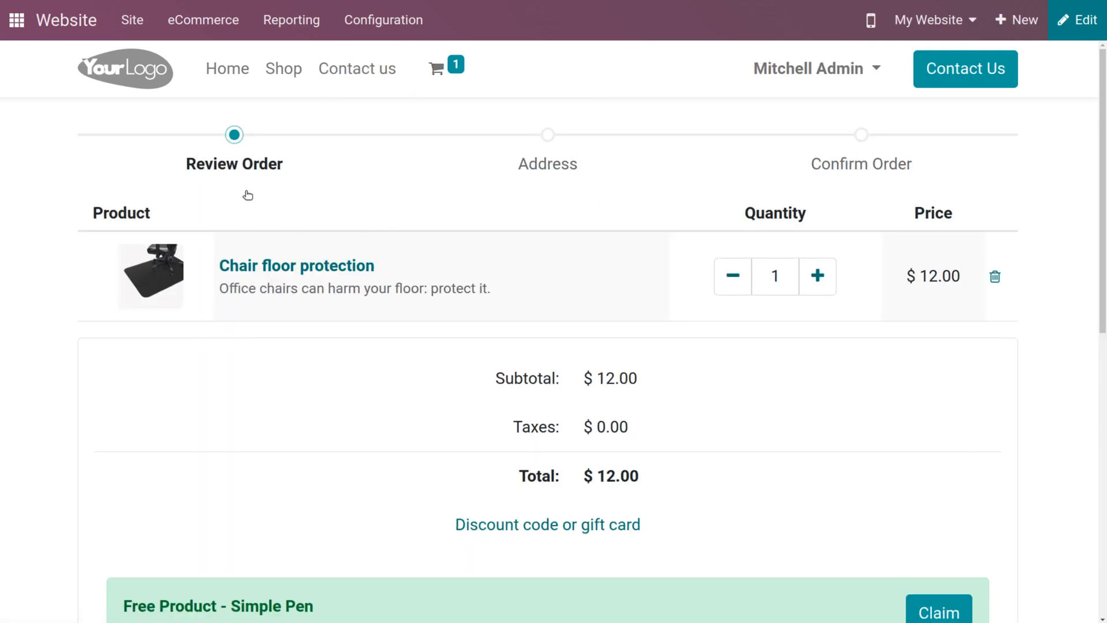
{"action": "mouse_move", "coordinate": [569, 431]}
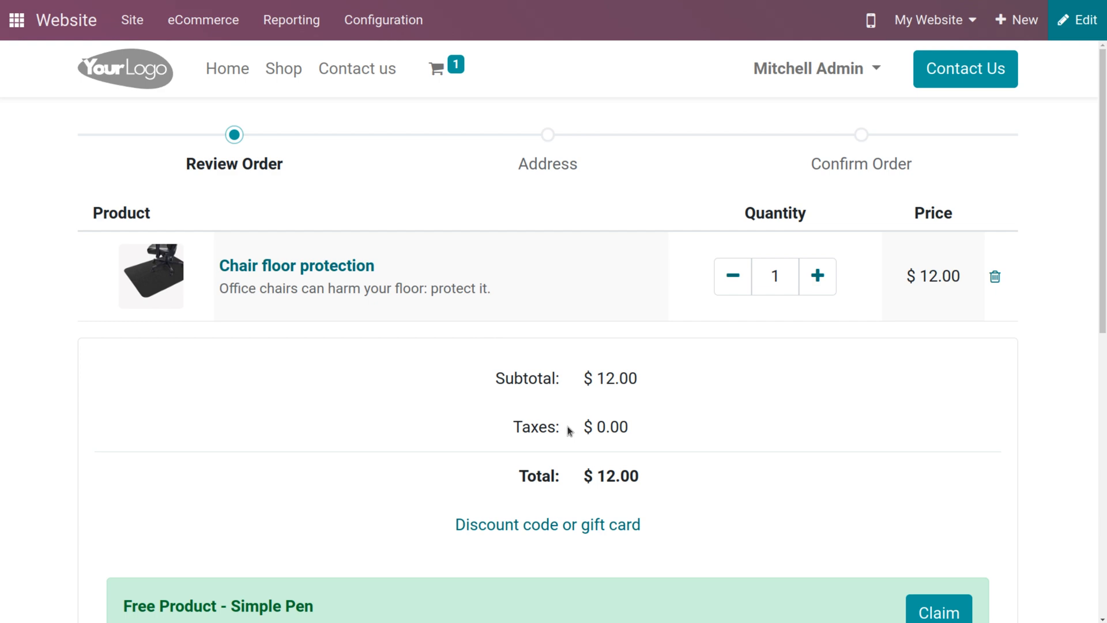
{"action": "mouse_move", "coordinate": [474, 417]}
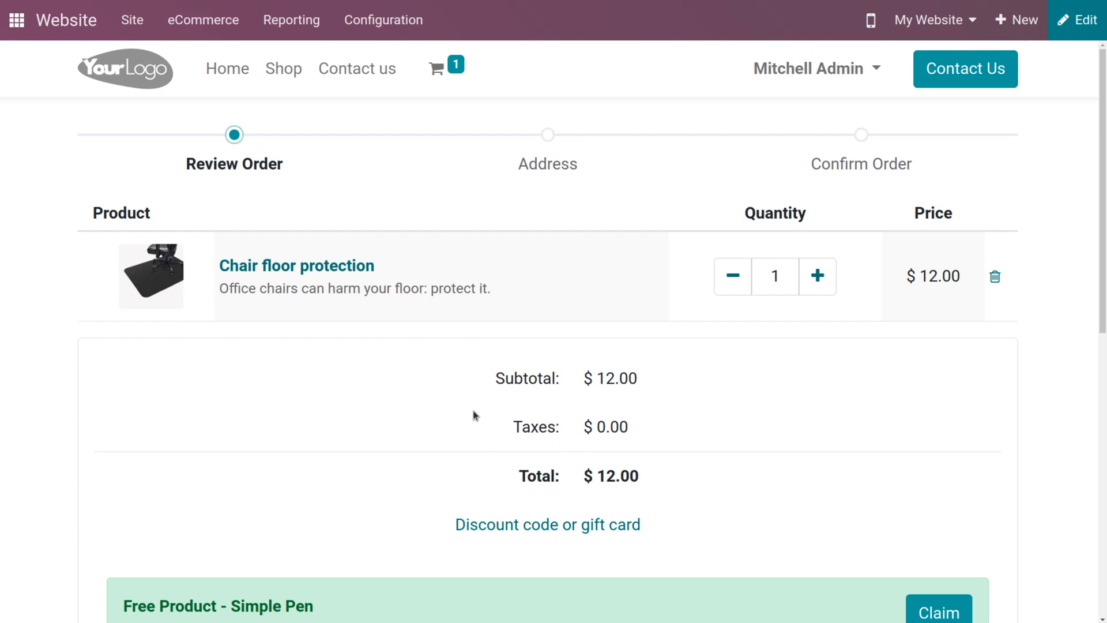
{"action": "scroll", "scroll_direction": "down", "scroll_amount": 3}
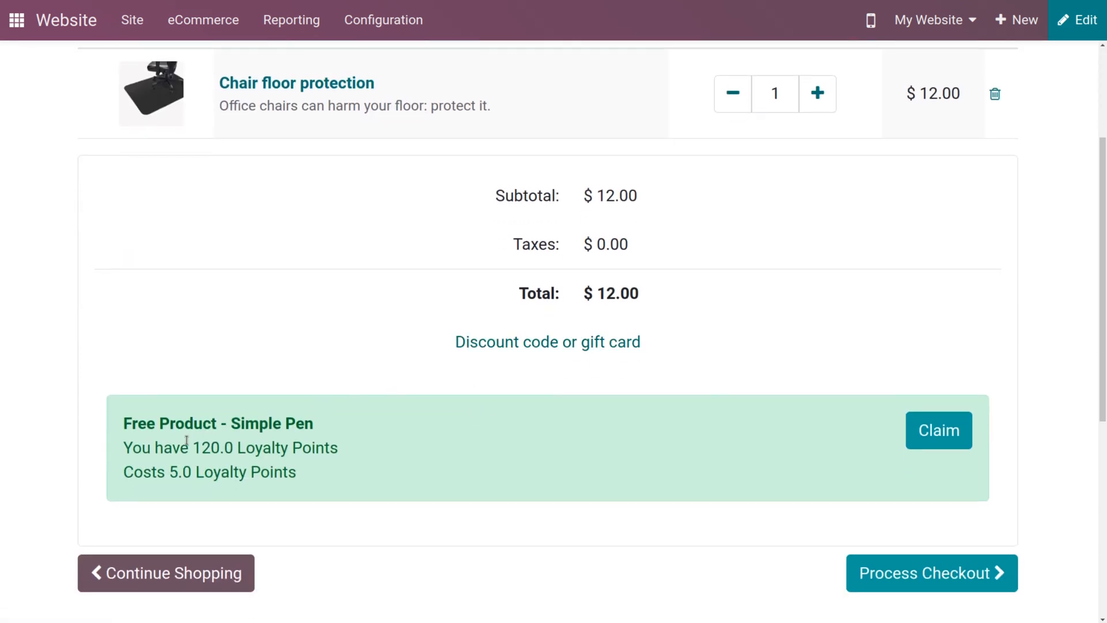
{"action": "mouse_move", "coordinate": [939, 431]}
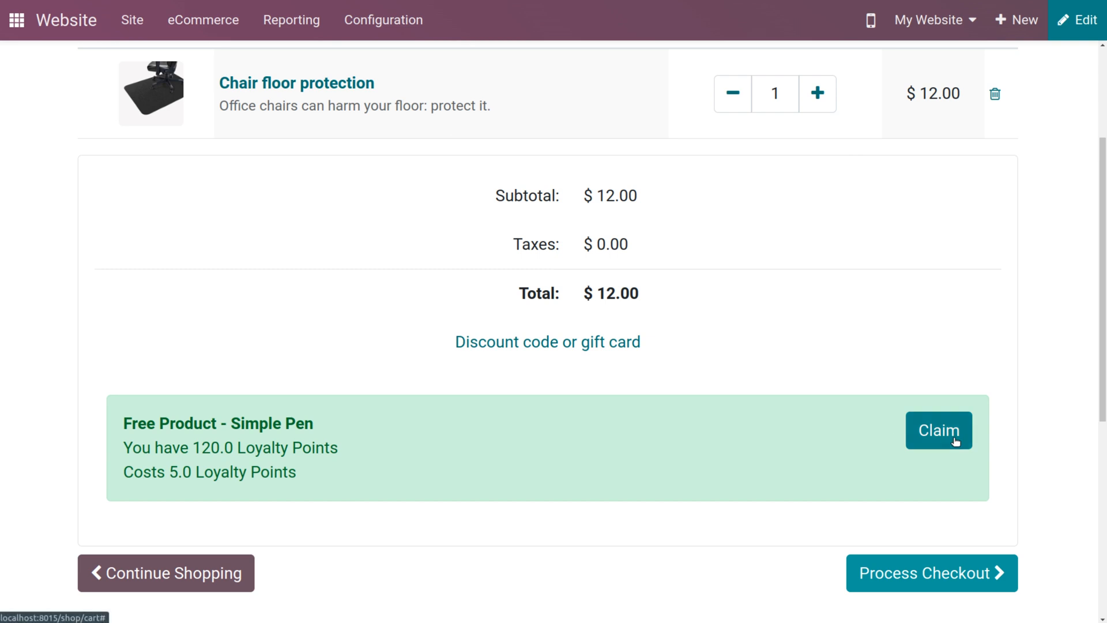
Step: Enable the Extra Step Option on the cart page and save it
{"action": "left_click", "coordinate": [939, 430]}
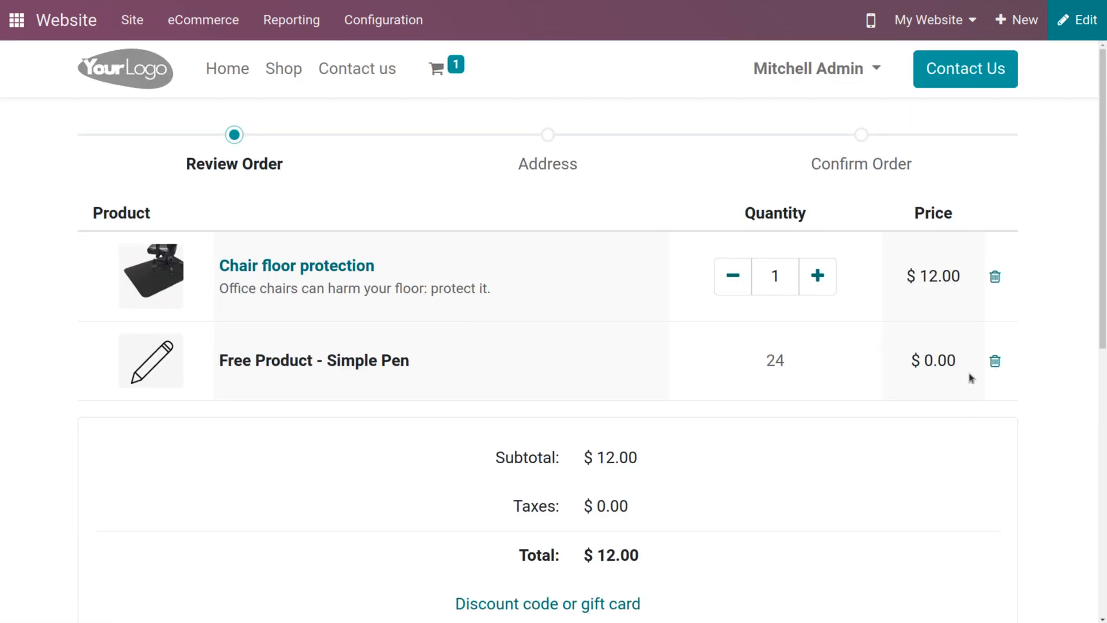
{"action": "left_click", "coordinate": [1077, 20]}
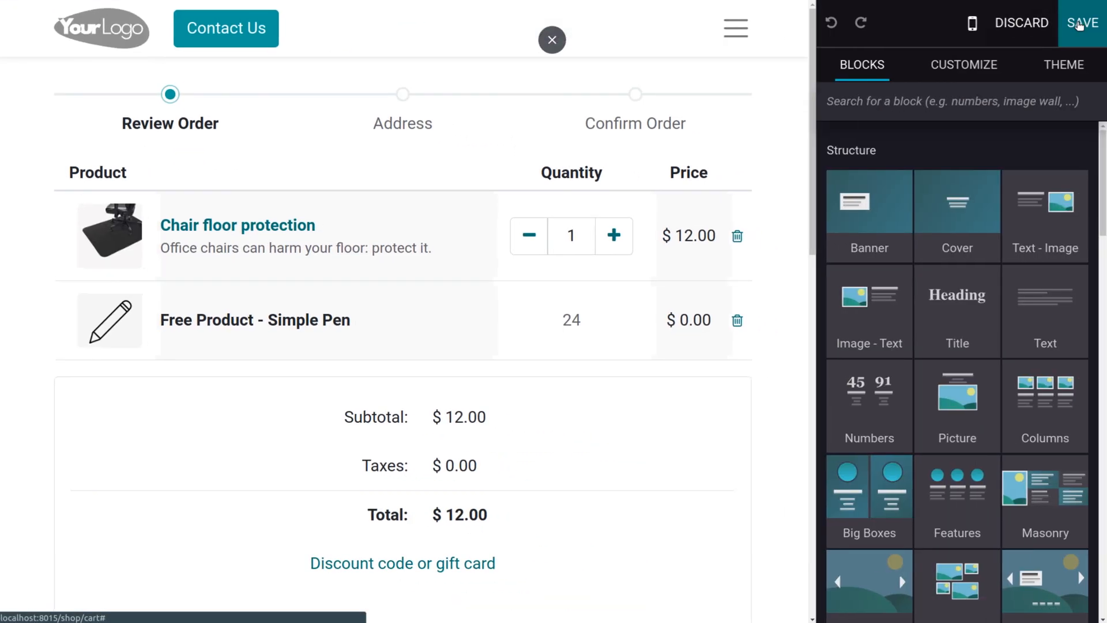
{"action": "left_click", "coordinate": [962, 65]}
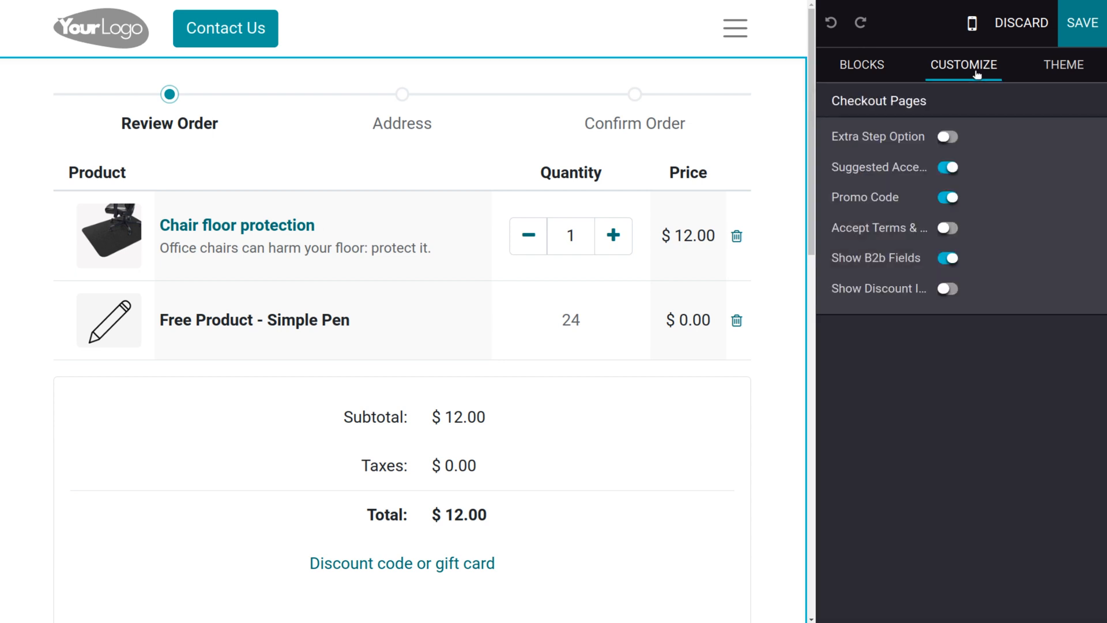
{"action": "mouse_move", "coordinate": [521, 119]}
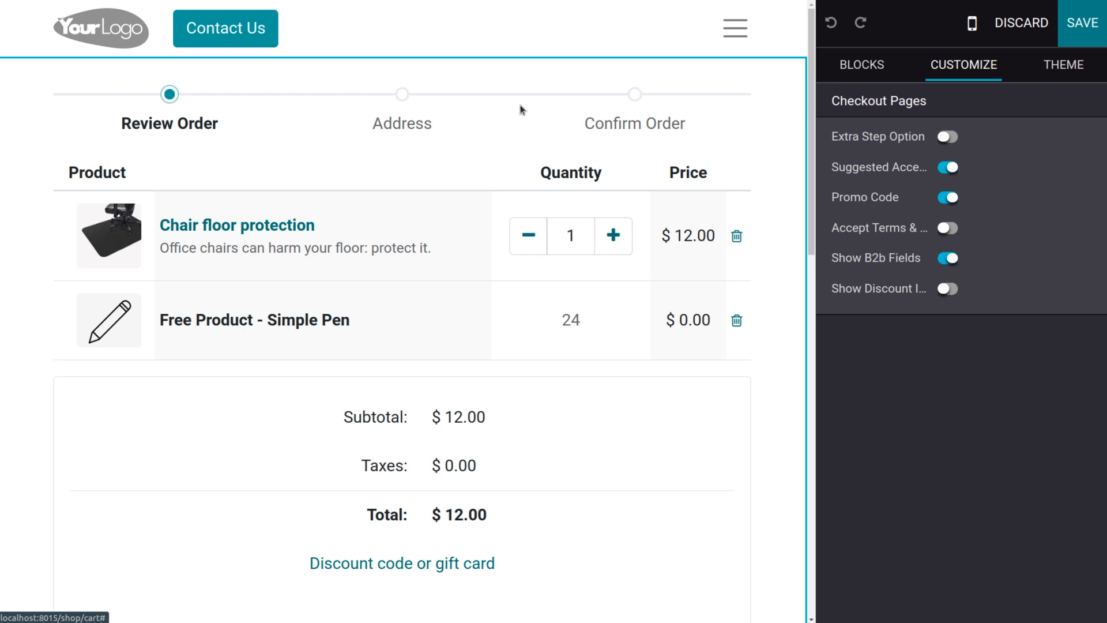
{"action": "mouse_move", "coordinate": [567, 118]}
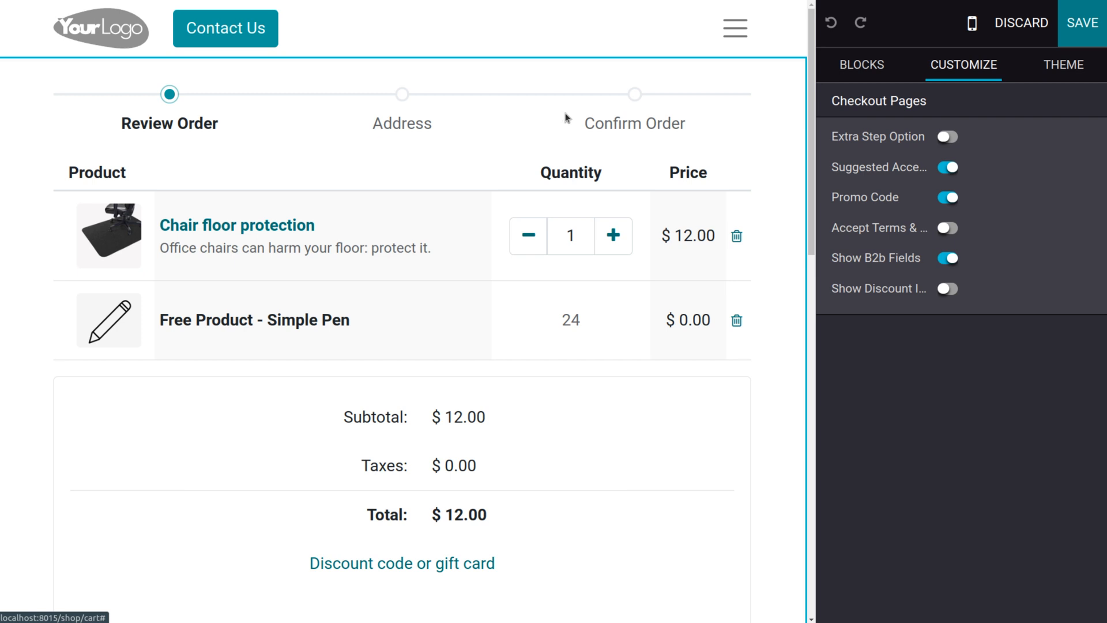
{"action": "mouse_move", "coordinate": [748, 140]}
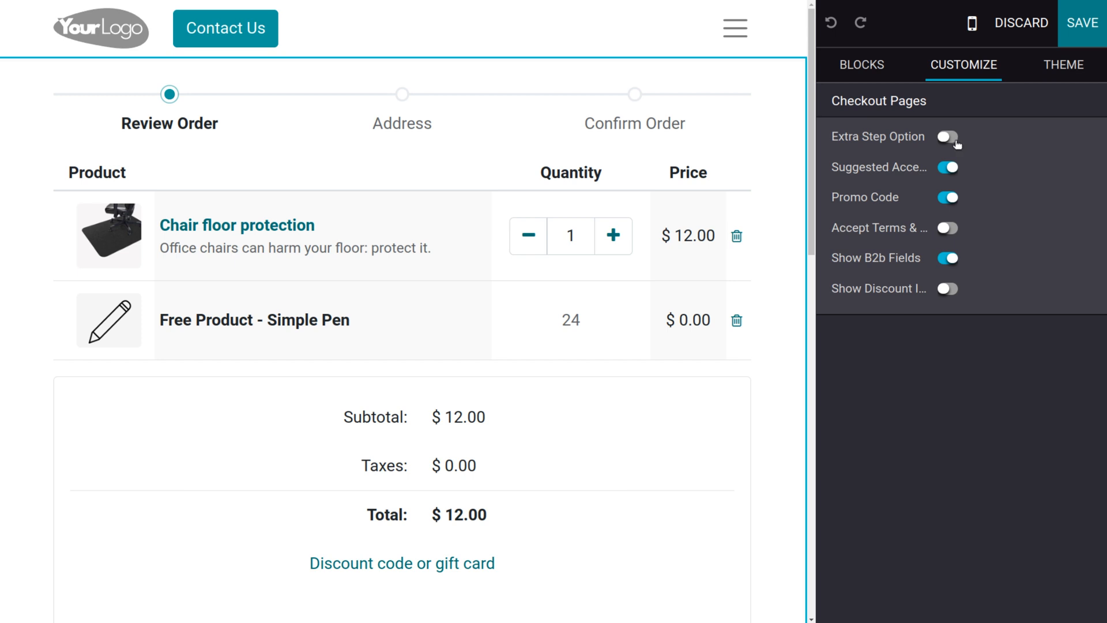
{"action": "mouse_move", "coordinate": [956, 147]}
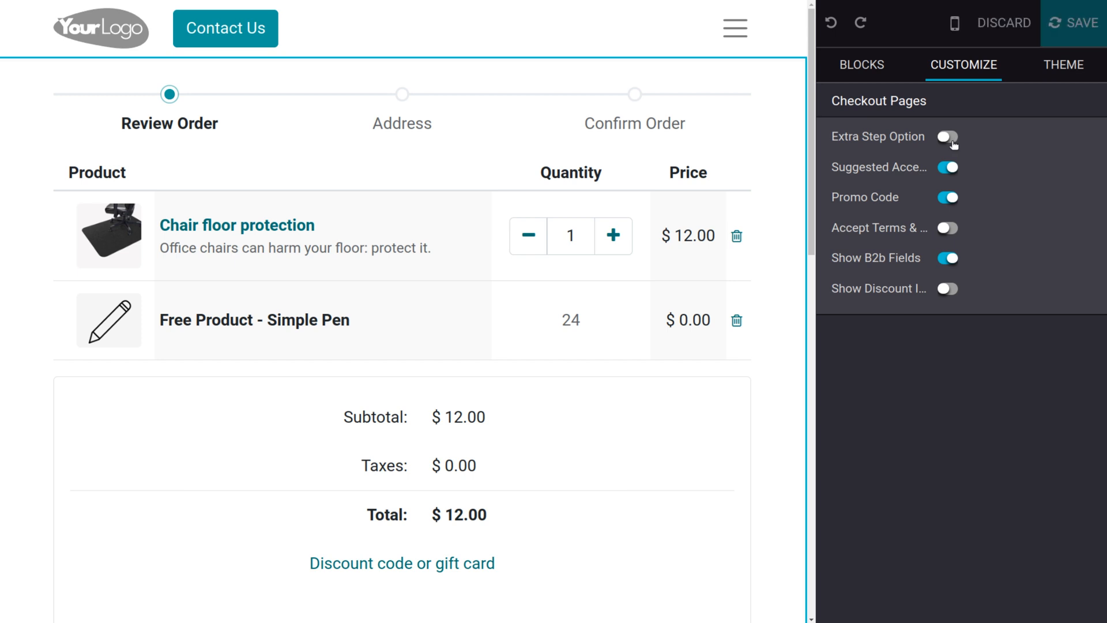
{"action": "left_click", "coordinate": [947, 136]}
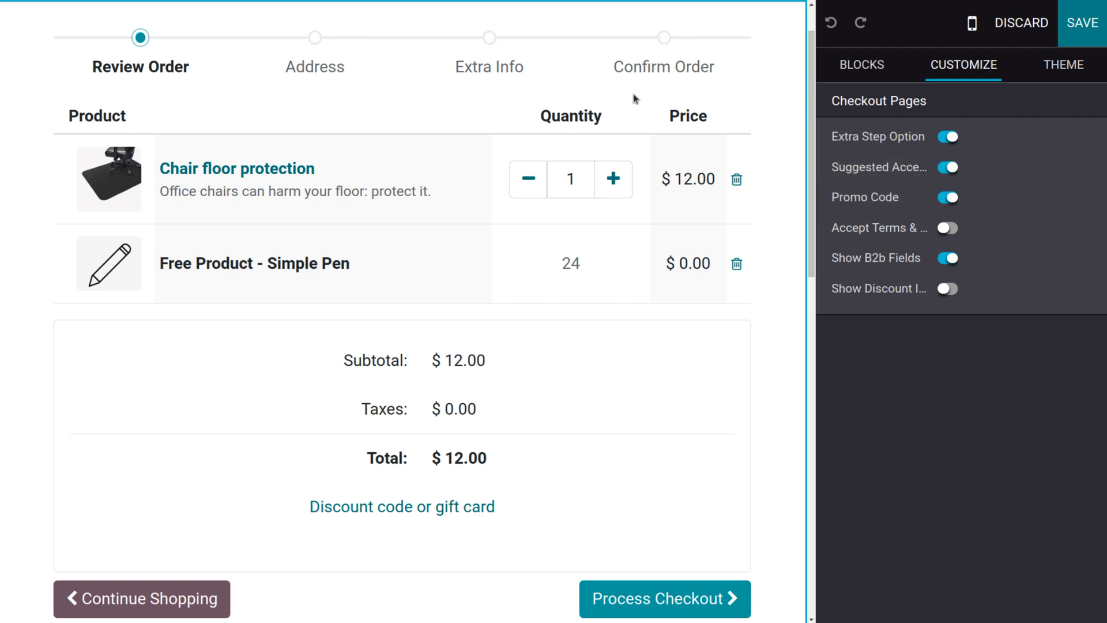
{"action": "left_click", "coordinate": [1081, 22]}
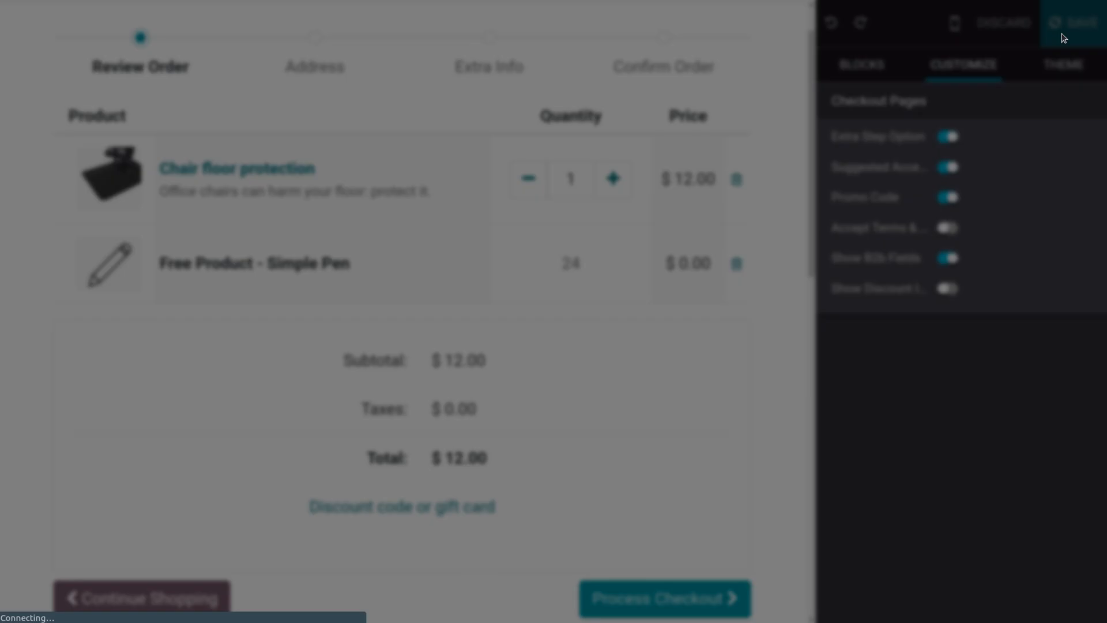
Step: Start checkout from the cart to reach the Extra Info step
{"action": "left_click", "coordinate": [1072, 21]}
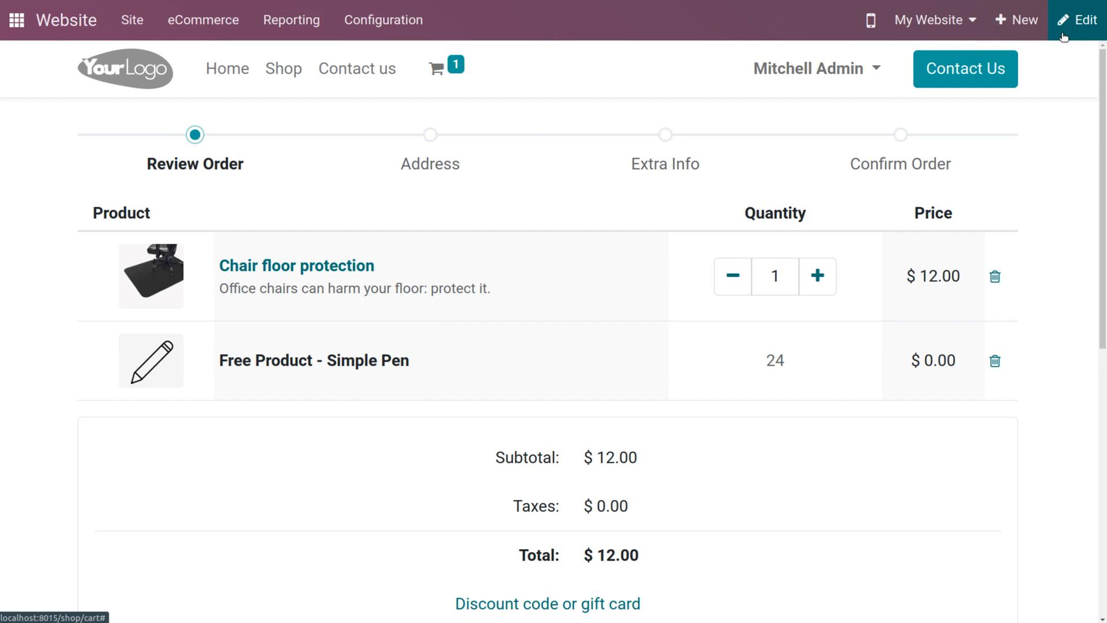
{"action": "scroll", "scroll_direction": "down", "scroll_amount": 3}
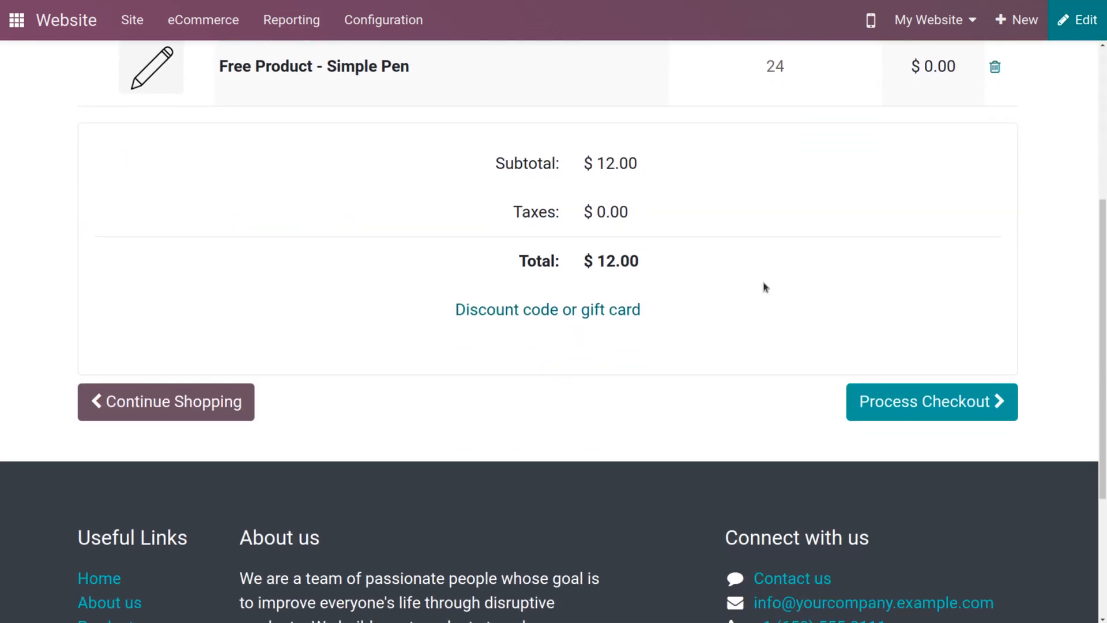
{"action": "scroll", "scroll_direction": "up", "scroll_amount": 3}
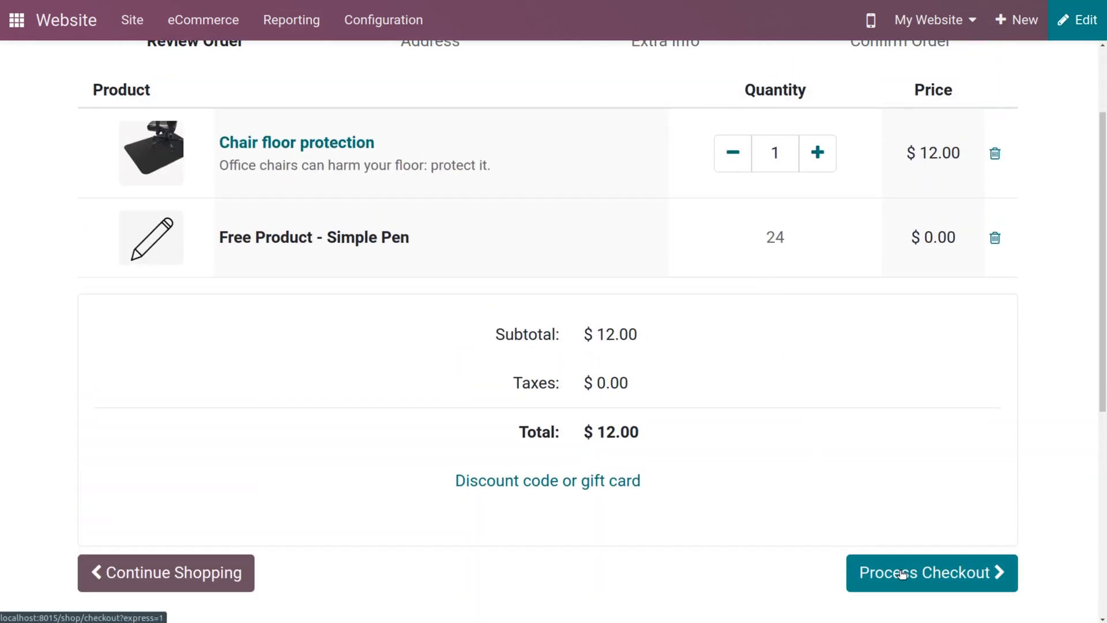
{"action": "left_click", "coordinate": [931, 573]}
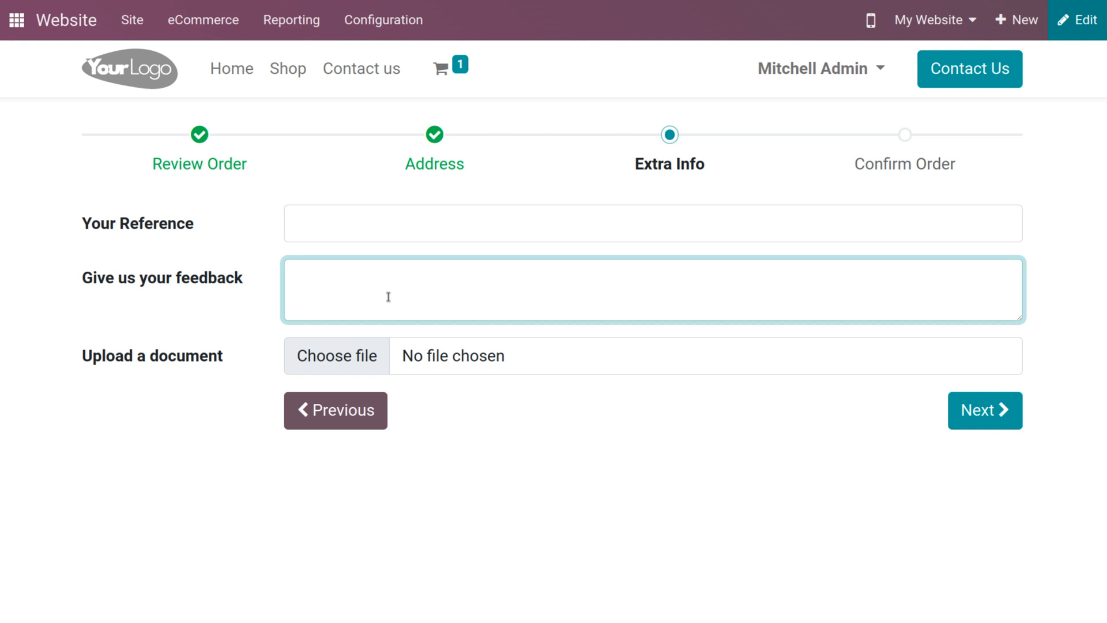
Step: Enter 'good product' as the Extra Info feedback
{"action": "type", "text": "good"}
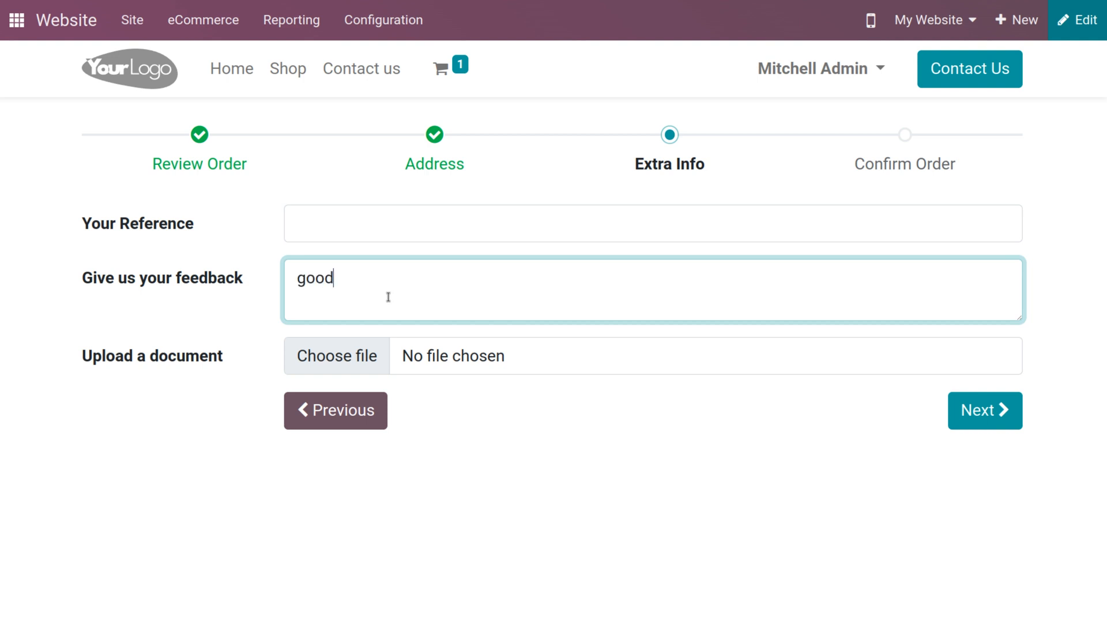
{"action": "type", "text": "p"}
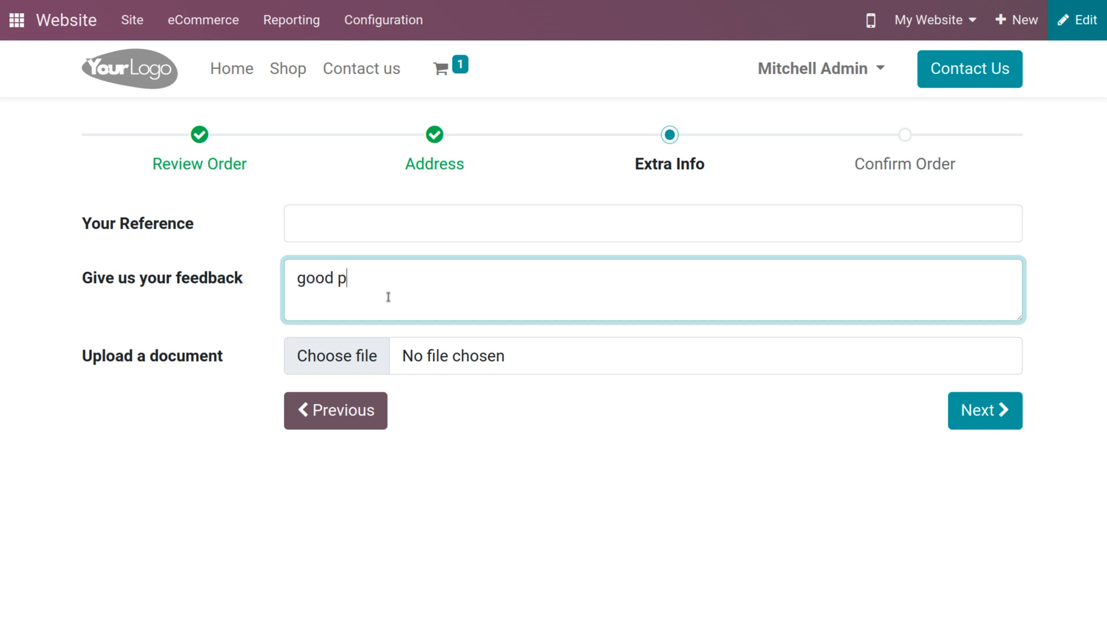
{"action": "type", "text": "roduct"}
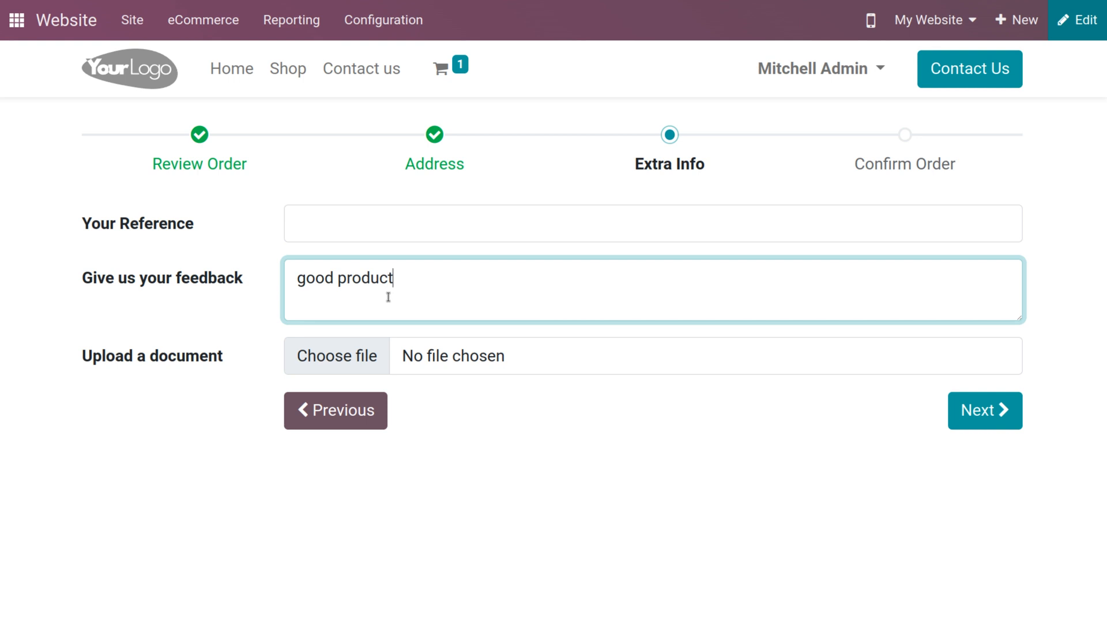
{"action": "mouse_move", "coordinate": [241, 388]}
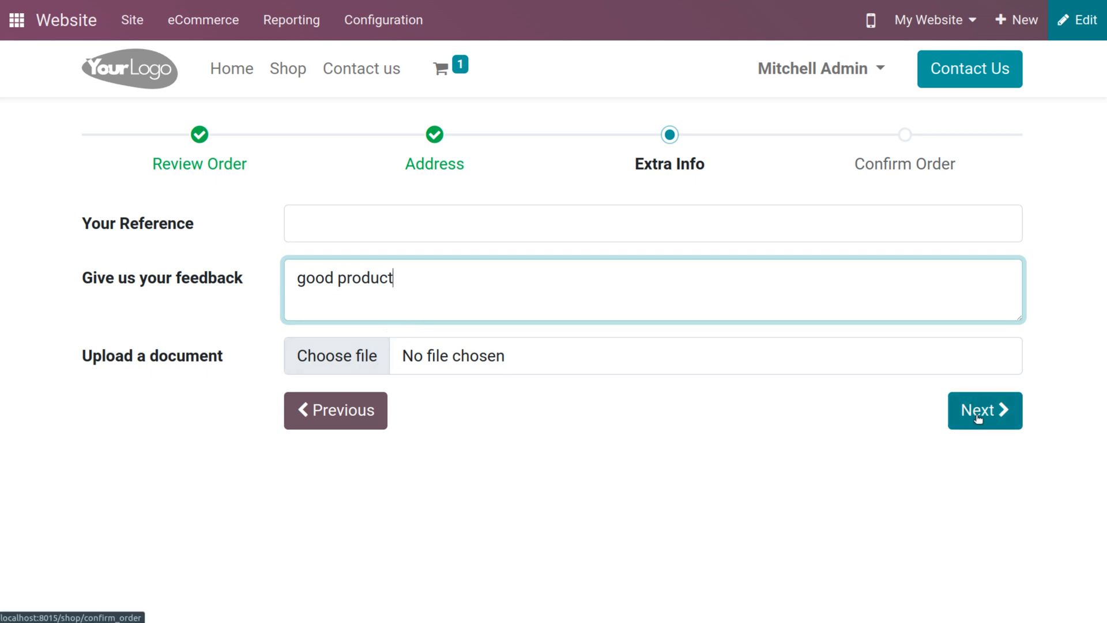
Step: Continue to Confirm Order and expand the $12.00 order summary with billing address
{"action": "left_click", "coordinate": [984, 411]}
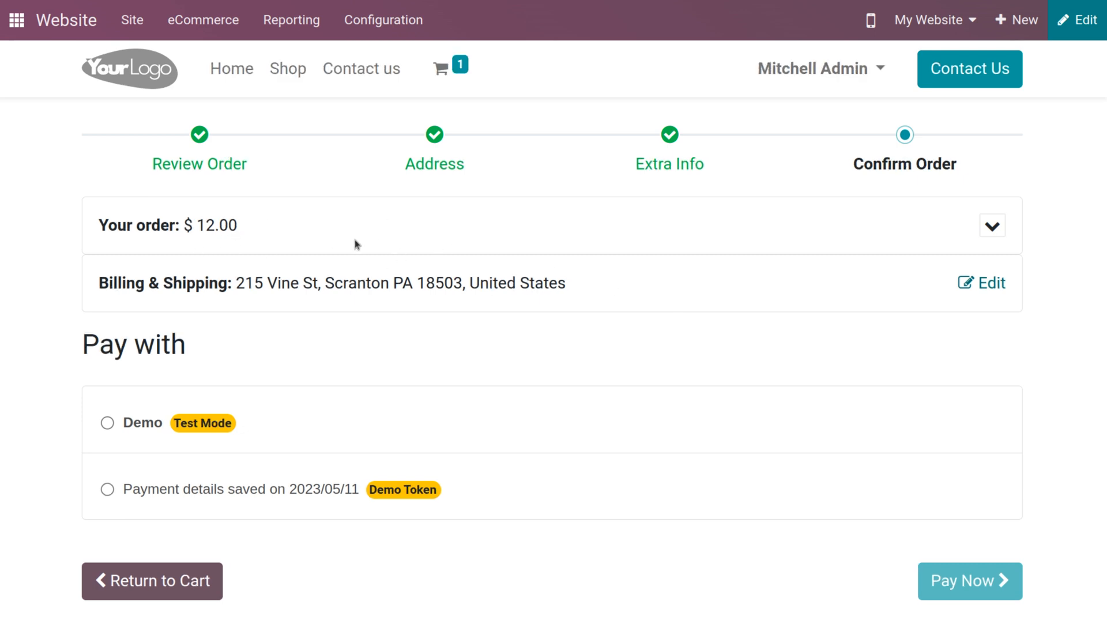
{"action": "mouse_move", "coordinate": [366, 277]}
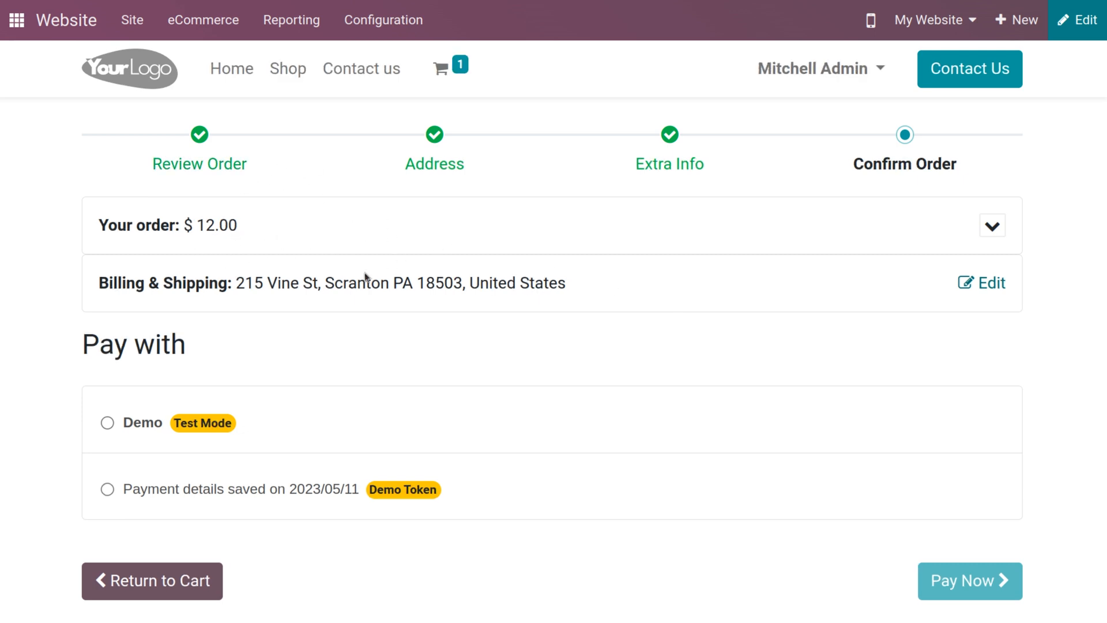
{"action": "mouse_move", "coordinate": [992, 226]}
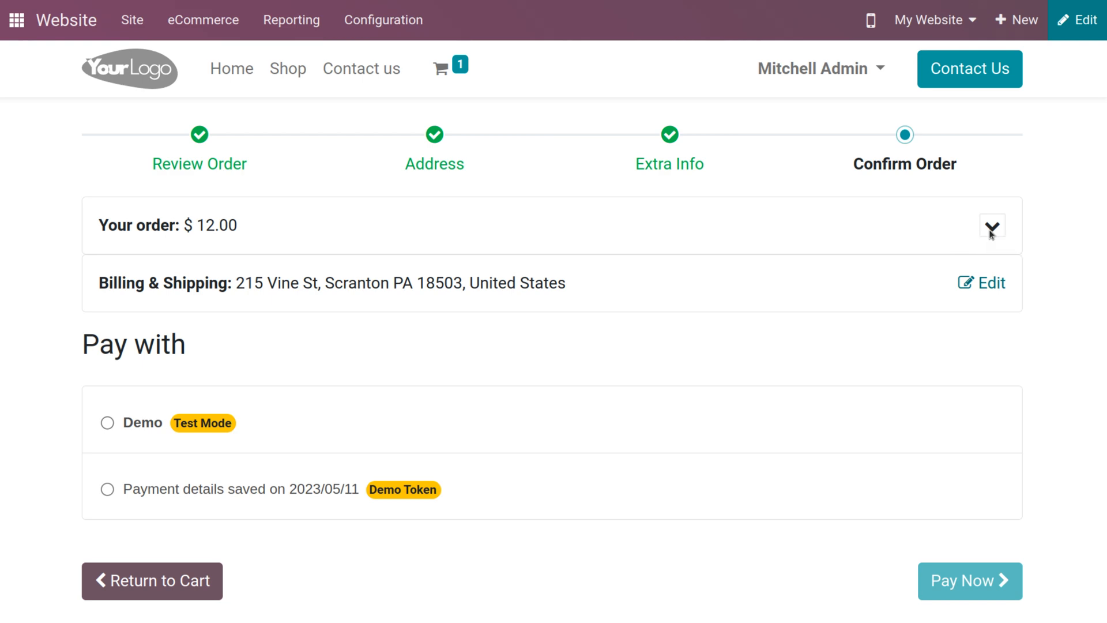
{"action": "left_click", "coordinate": [992, 225]}
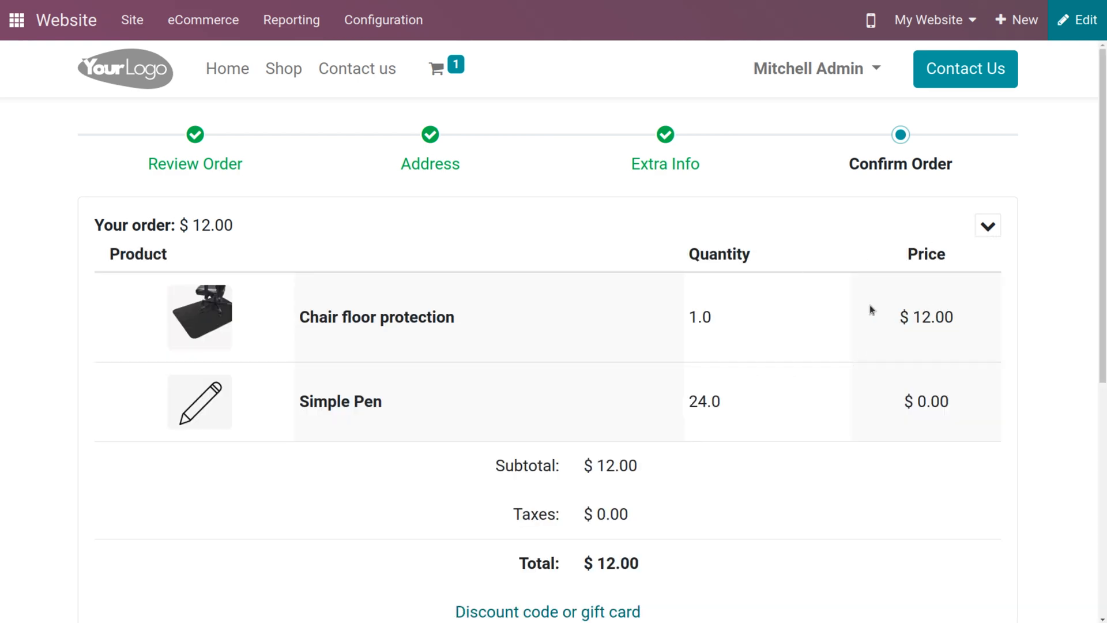
{"action": "scroll", "scroll_direction": "down", "scroll_amount": 3}
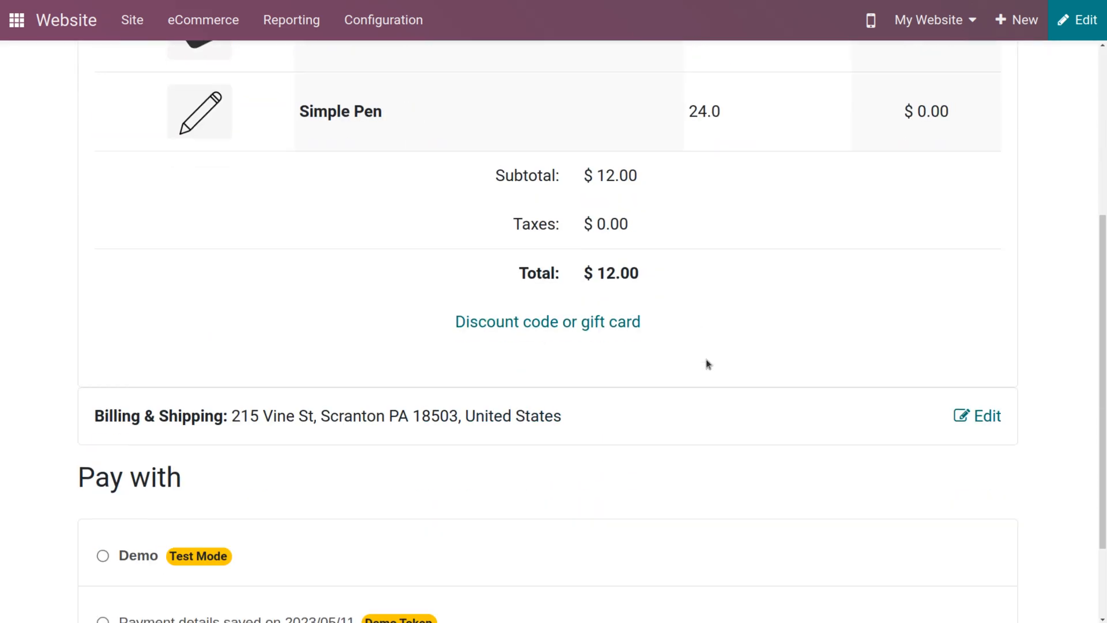
{"action": "scroll", "scroll_direction": "down", "scroll_amount": 3}
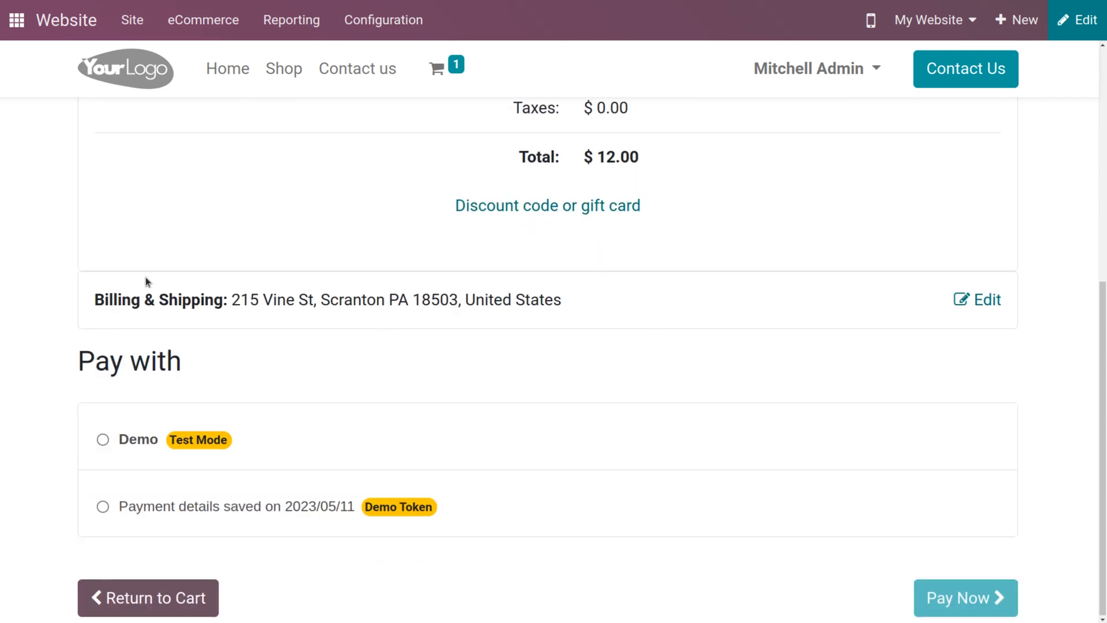
{"action": "mouse_move", "coordinate": [153, 405]}
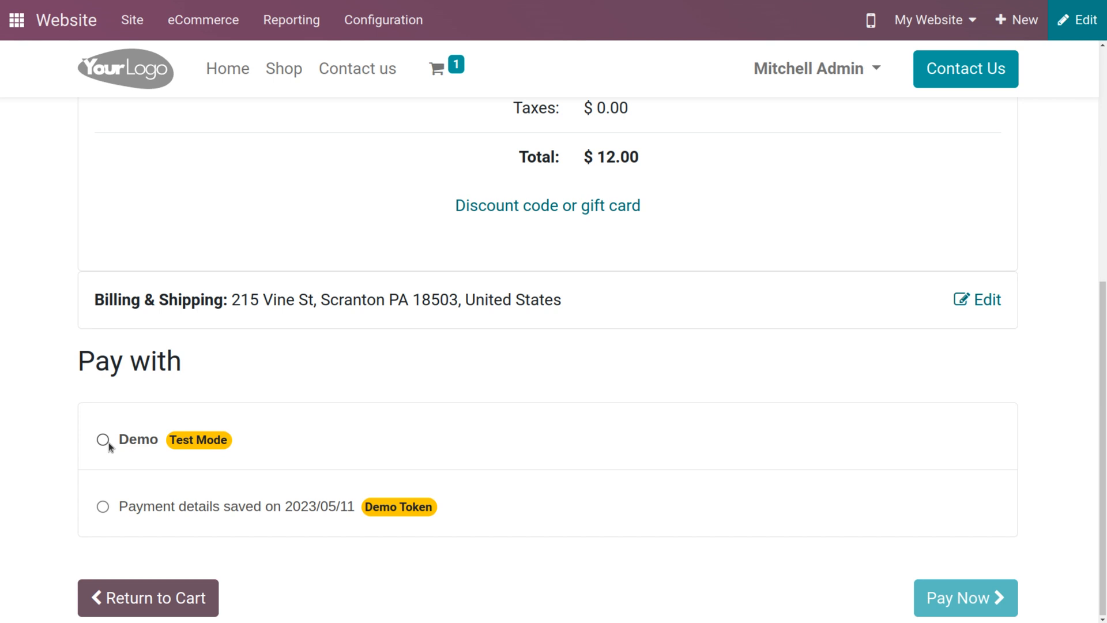
Step: Pay with Demo, saving payment details, confirming order S00052 for $12.00
{"action": "left_click", "coordinate": [103, 438]}
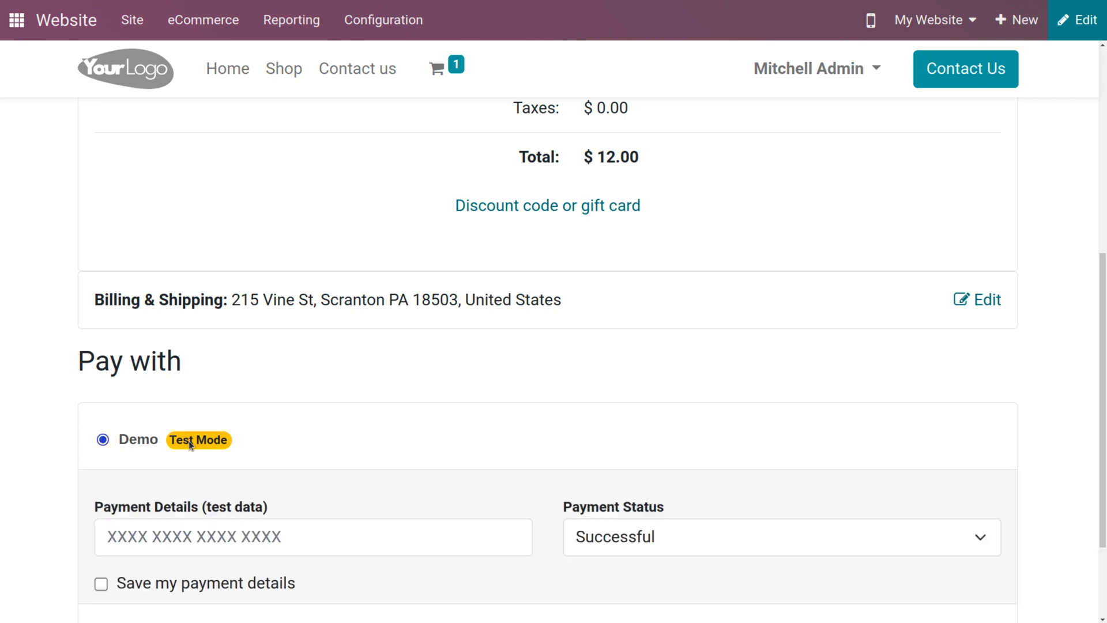
{"action": "scroll", "scroll_direction": "down", "scroll_amount": 3}
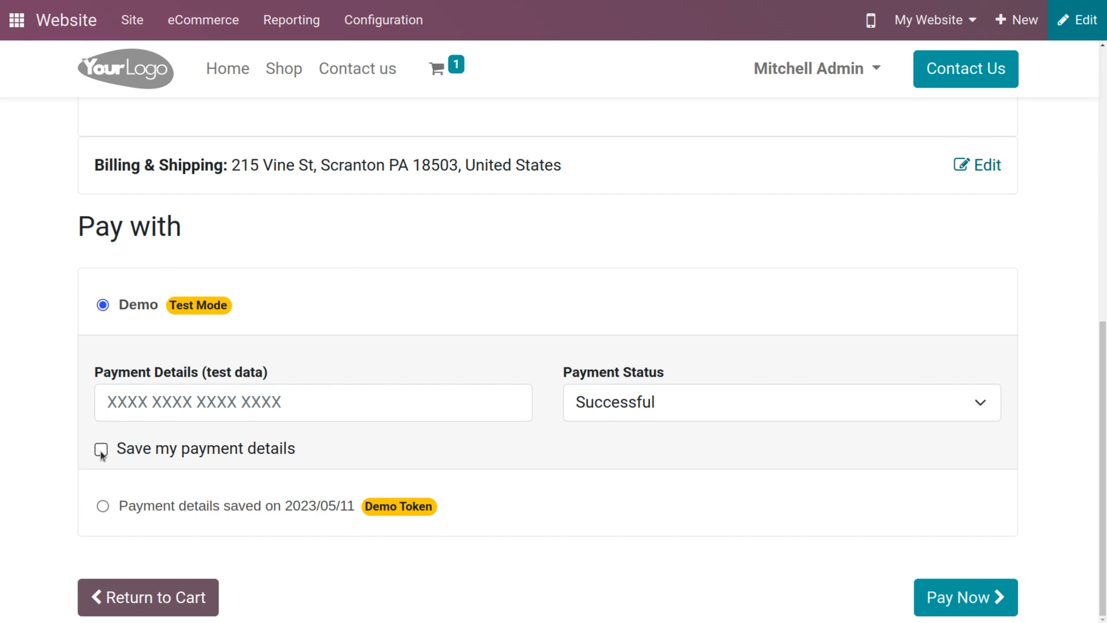
{"action": "left_click", "coordinate": [102, 449]}
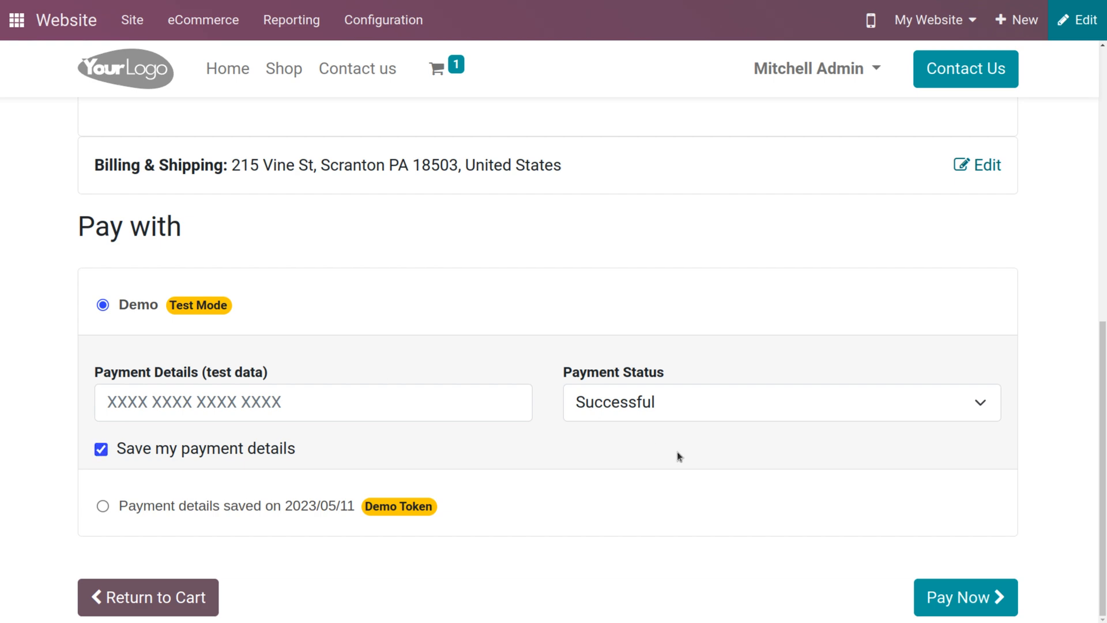
{"action": "mouse_move", "coordinate": [965, 596]}
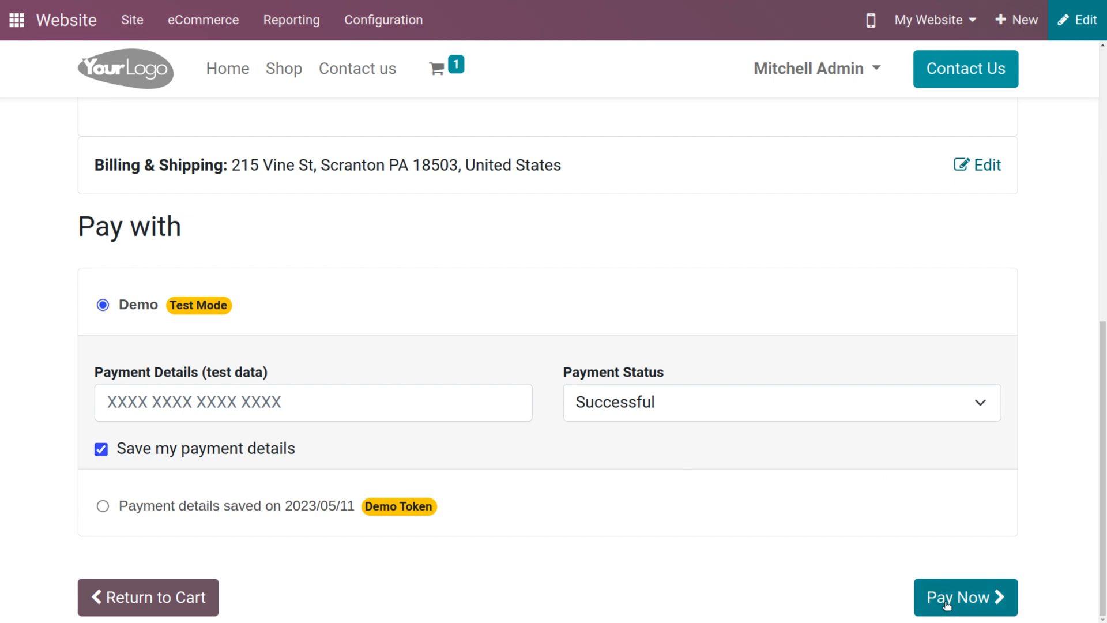
{"action": "left_click", "coordinate": [966, 598]}
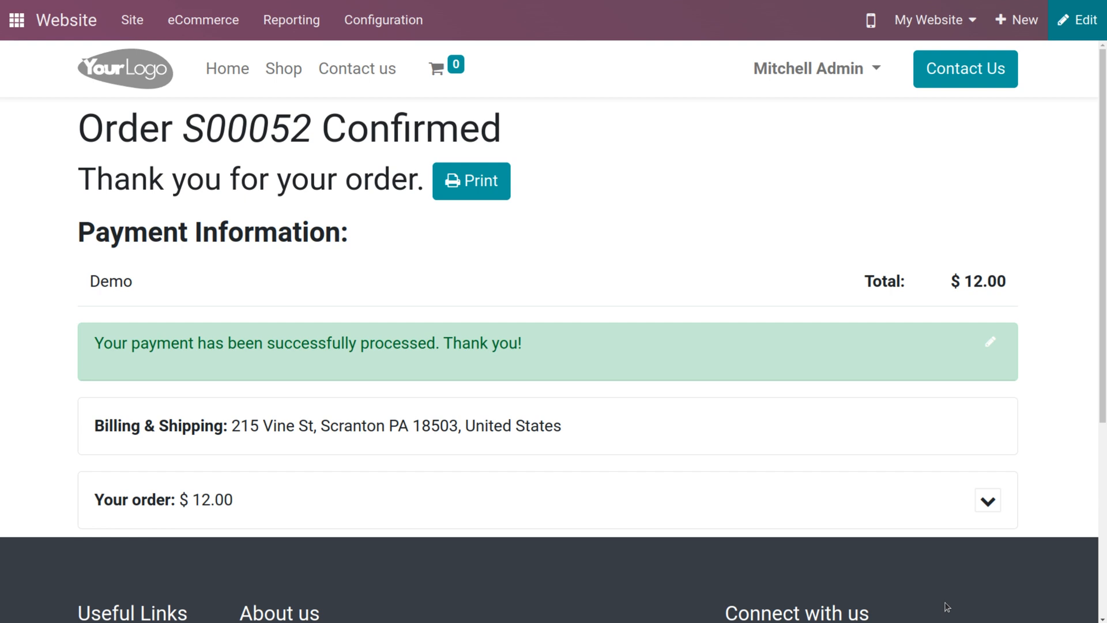
{"action": "mouse_move", "coordinate": [876, 472]}
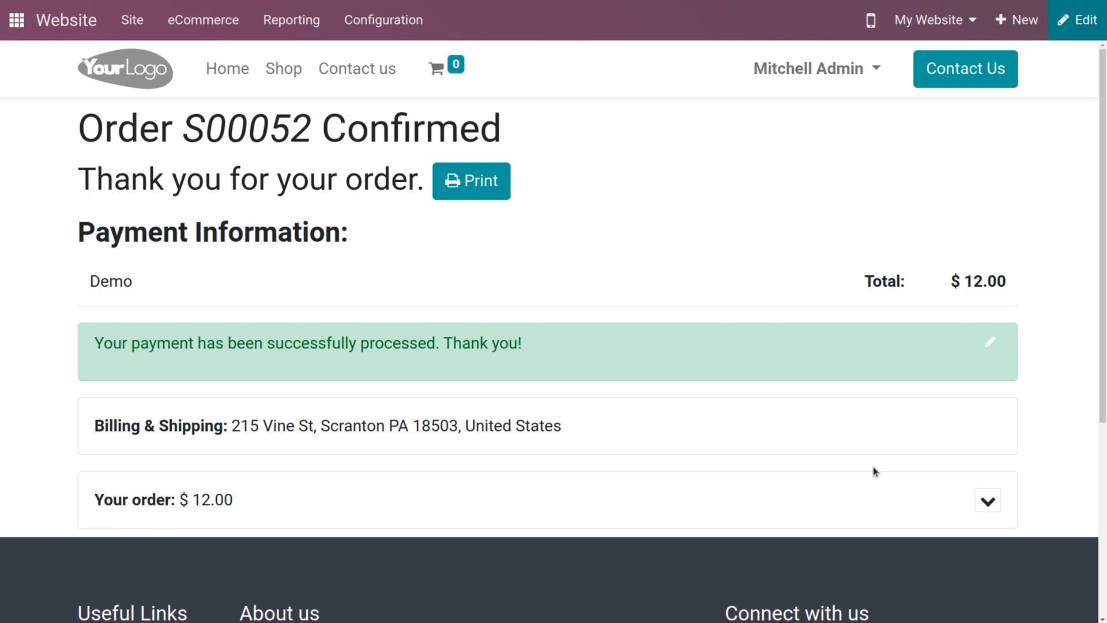